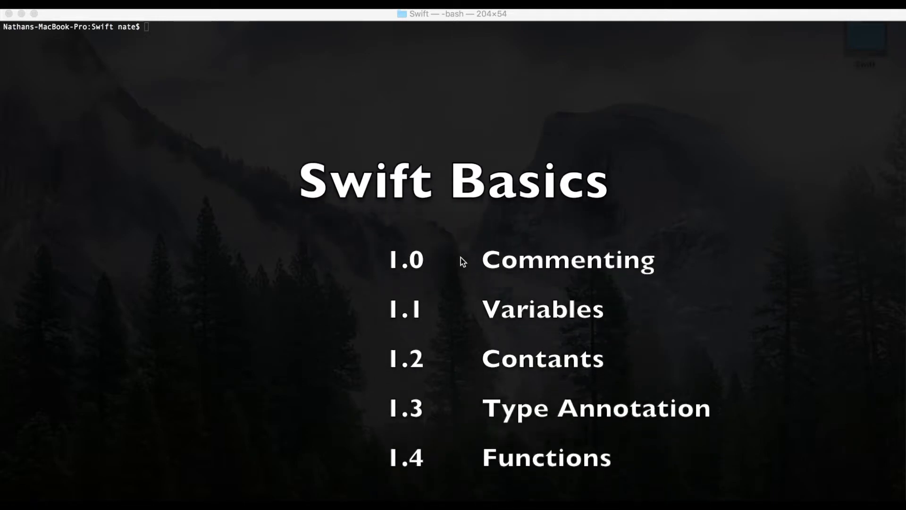
Check the installed Swift version with swift --version, showing Apple Swift 4.2.1
{"action": "scroll", "scroll_direction": "down", "scroll_amount": 3}
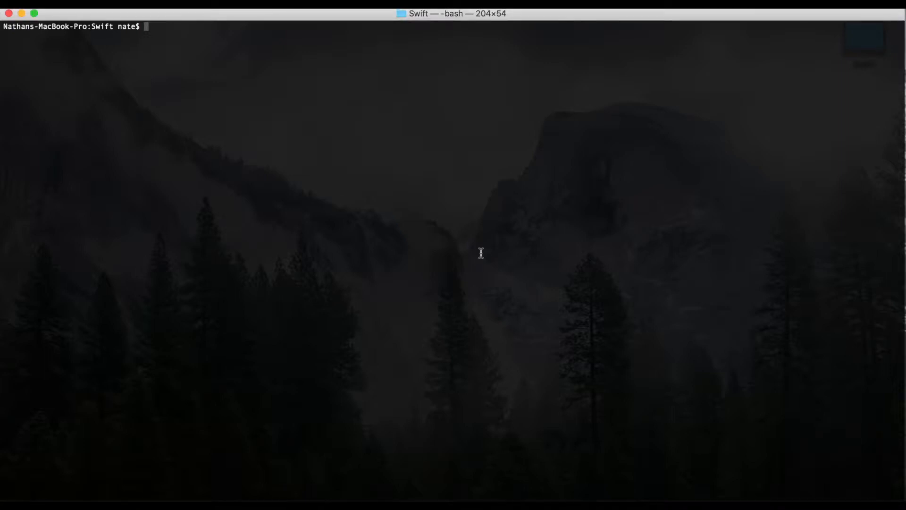
{"action": "type", "text": "swift"}
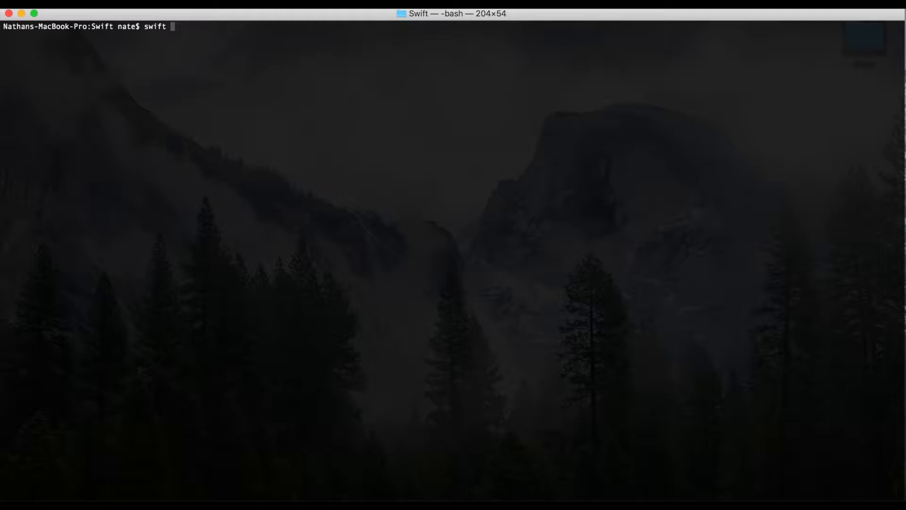
{"action": "type", "text": "--version"}
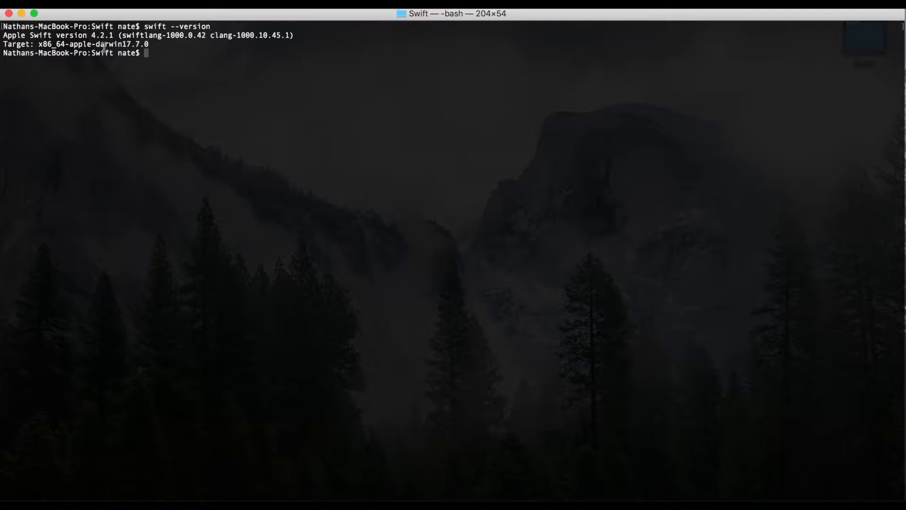
{"action": "mouse_move", "coordinate": [300, 173]}
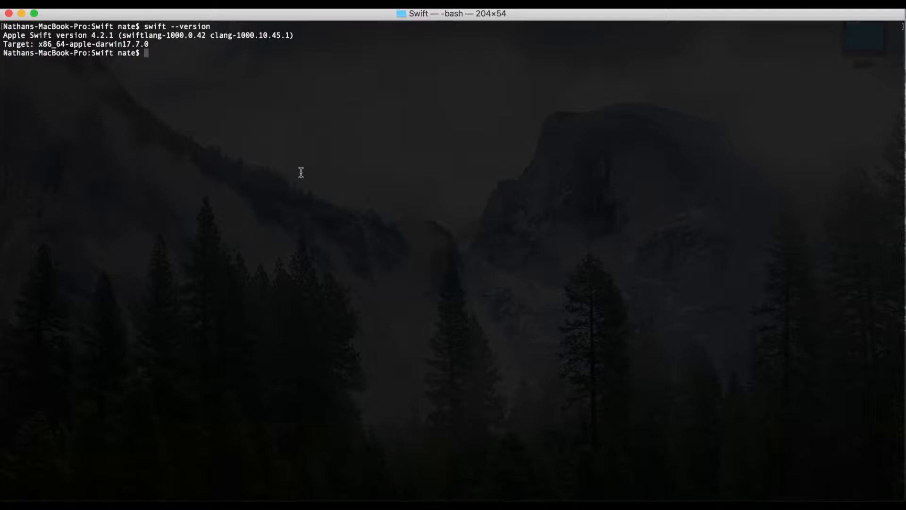
Launch Emacs on the new file test.swift from the shell prompt
{"action": "type", "text": "emacs"}
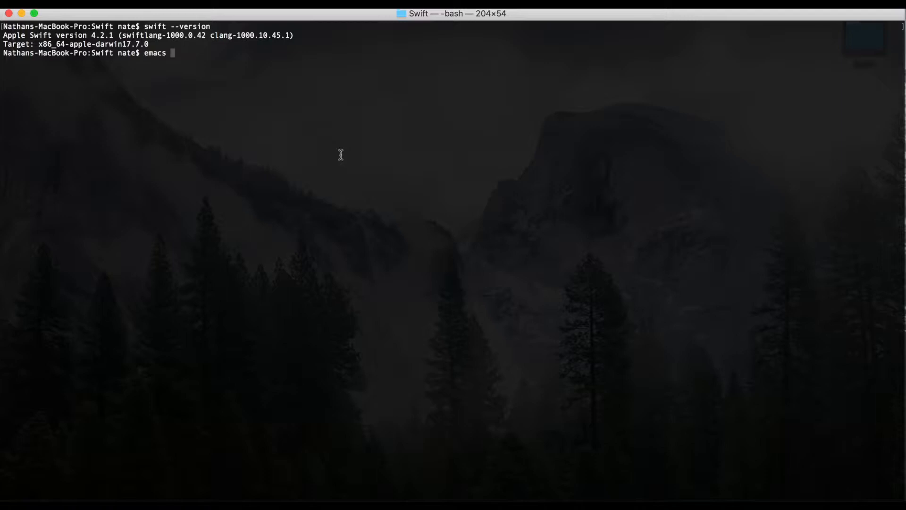
{"action": "type", "text": "test.swif"}
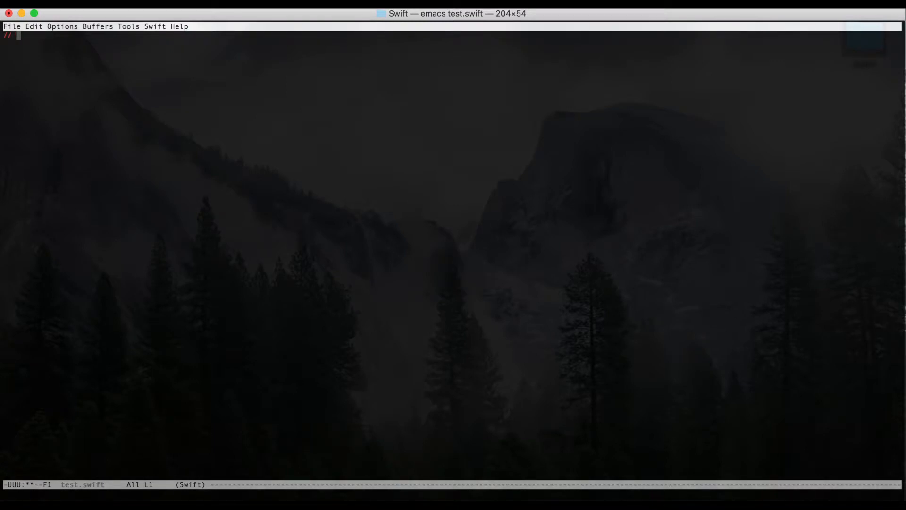
{"action": "key", "text": "Backspace"}
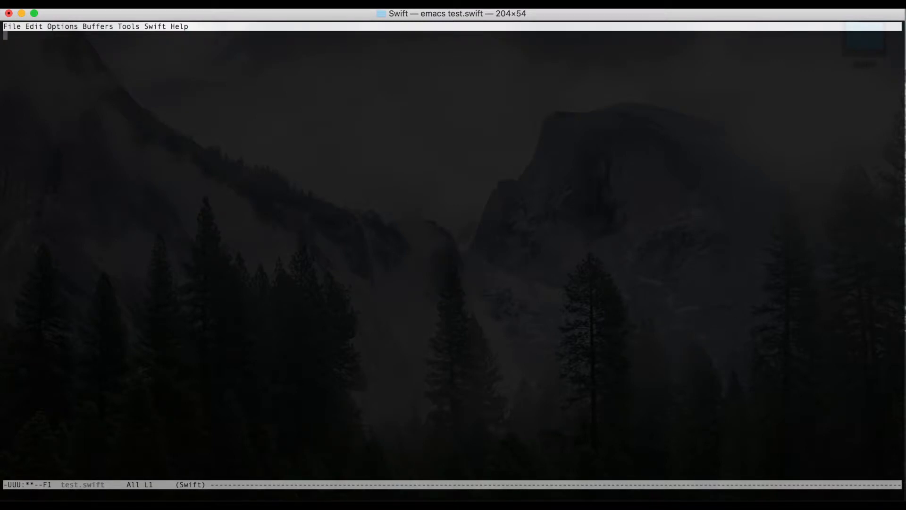
{"action": "type", "text": "fsdlkfjasfklsfkf"}
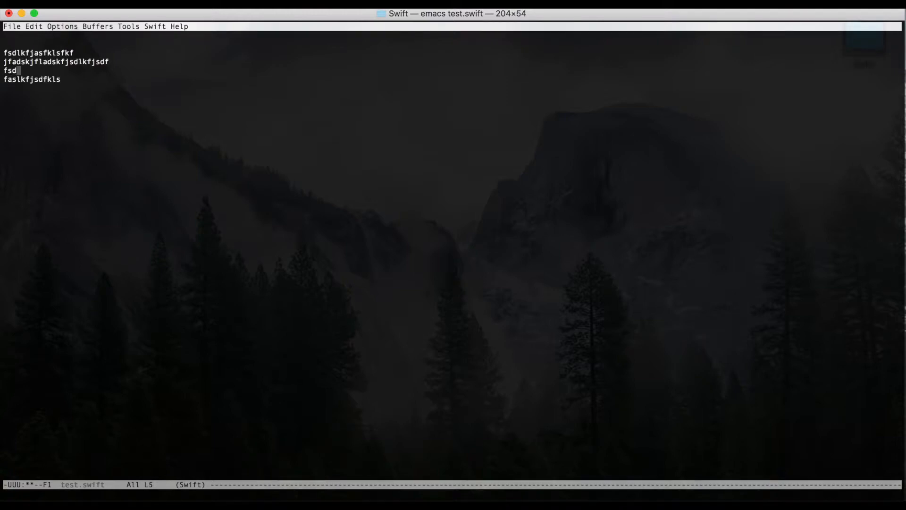
{"action": "type", "text": "// Hey this is"}
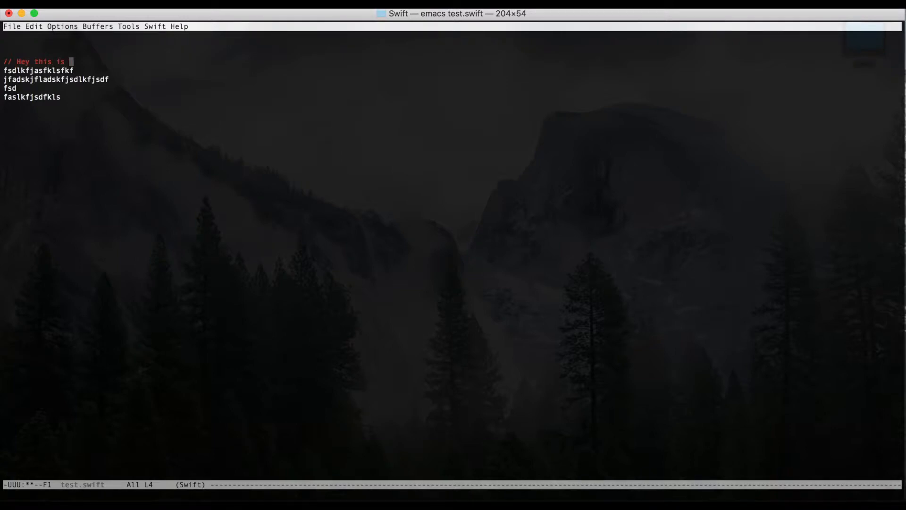
{"action": "type", "text": "for"}
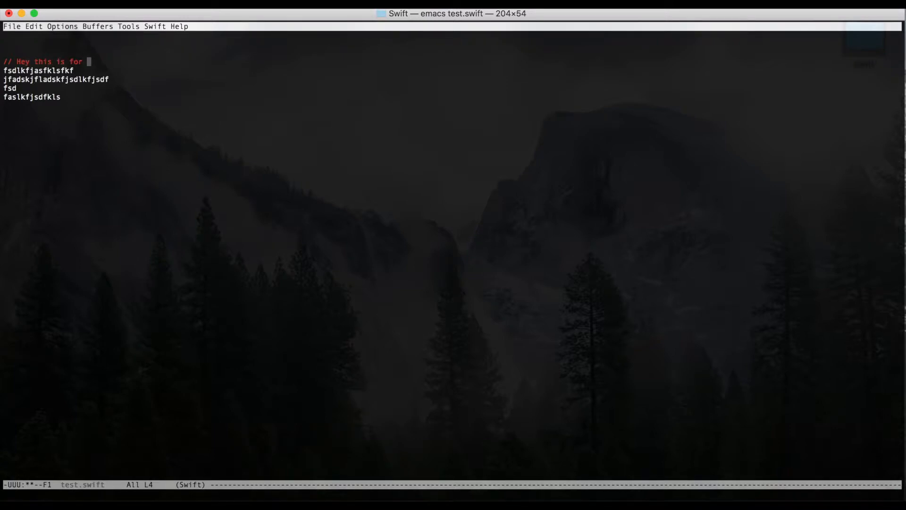
{"action": "type", "text": "de-atomizing"}
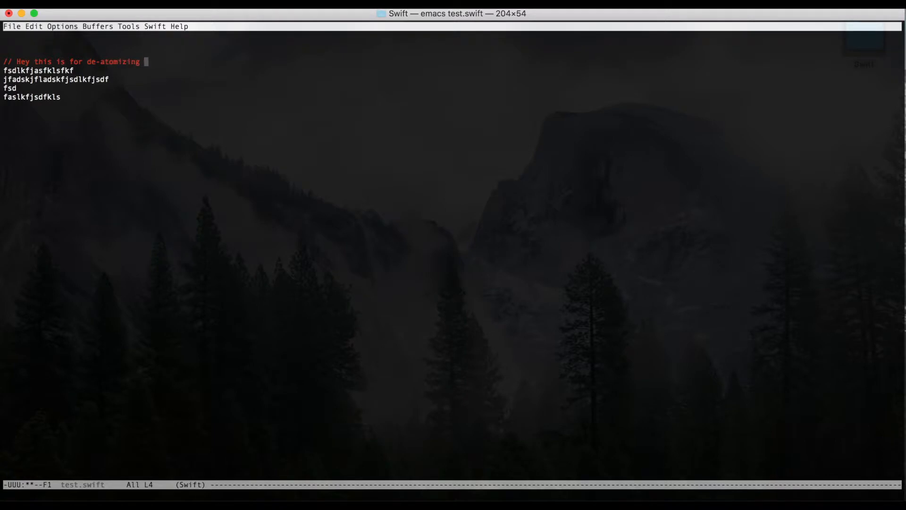
{"action": "type", "text": "the atomizer"}
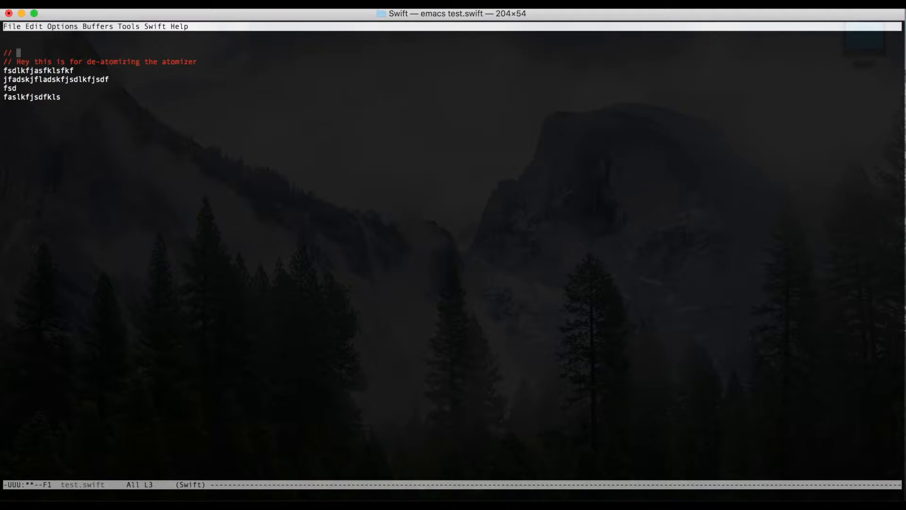
{"action": "type", "text": "Thisj"}
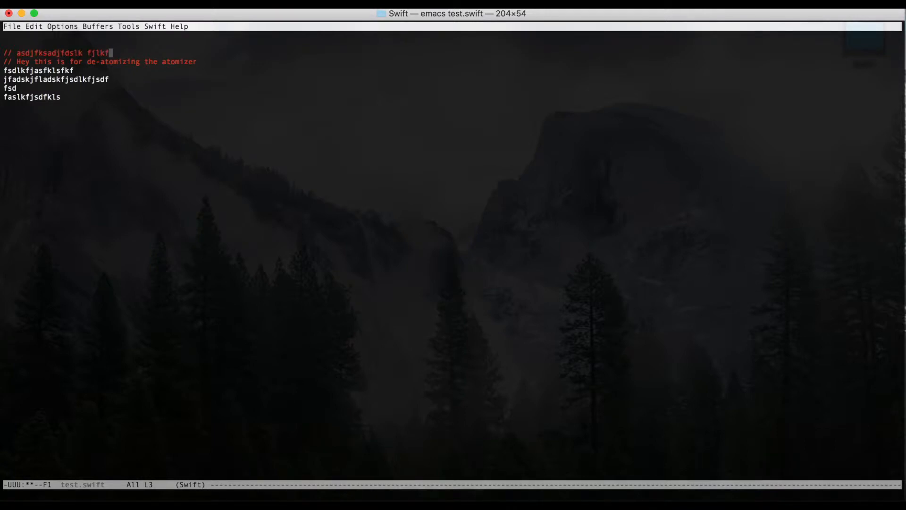
{"action": "type", "text": "dflk jslfjdlksjfl kdsjfd"}
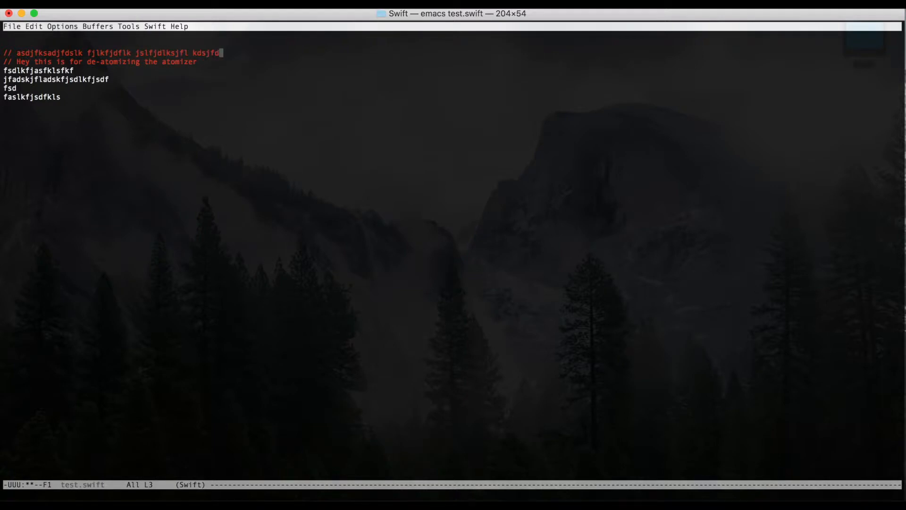
{"action": "type", "text": "fklfjksdl jdfklsdjflk jsdflk dsjflksjfkldsjfsdlj"}
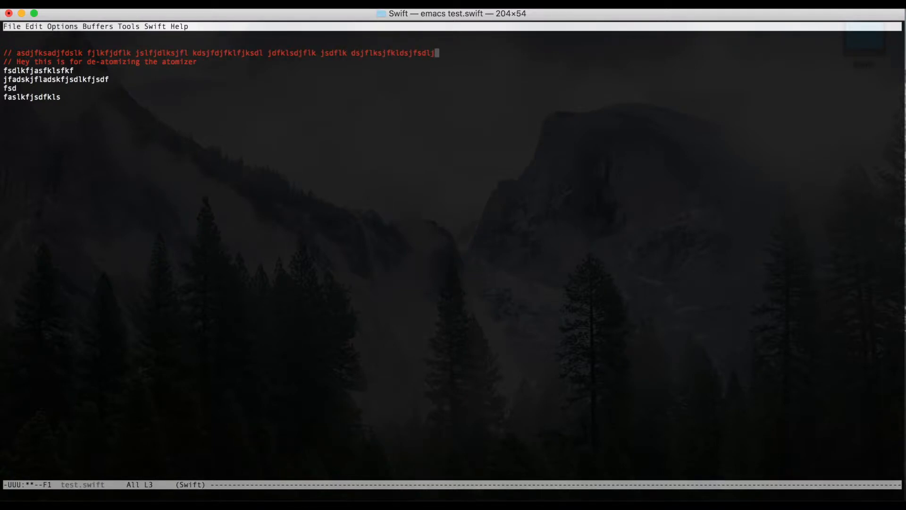
{"action": "type", "text": "// Hey I'm a comment. The c"}
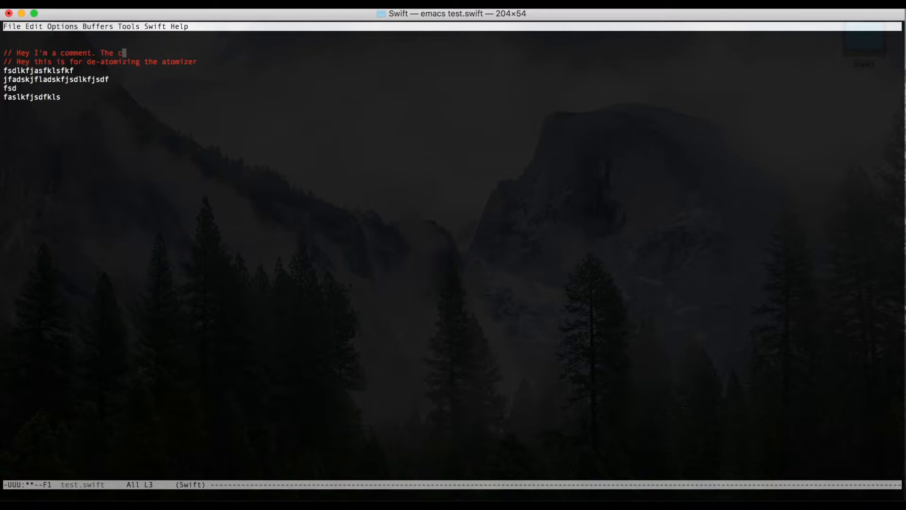
{"action": "type", "text": "ompiler doess not execur"}
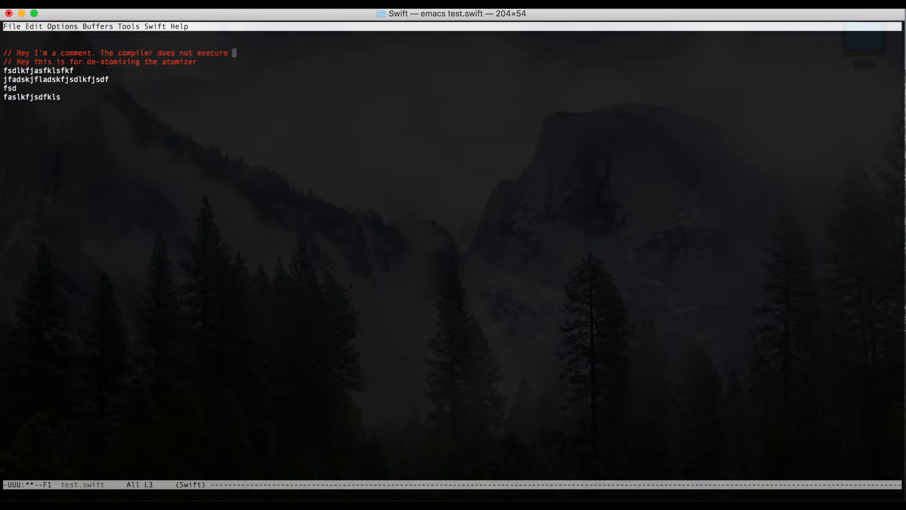
{"action": "type", "text": "execute me"}
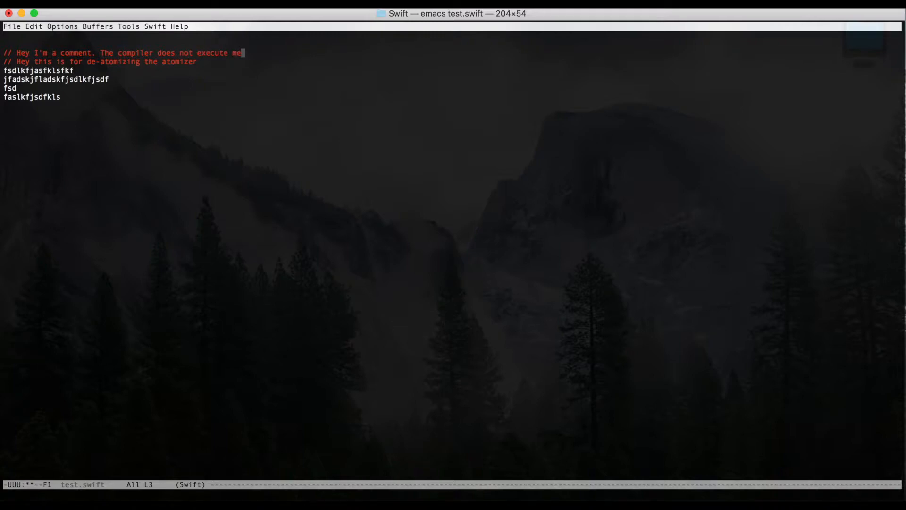
{"action": "type", "text": "..."}
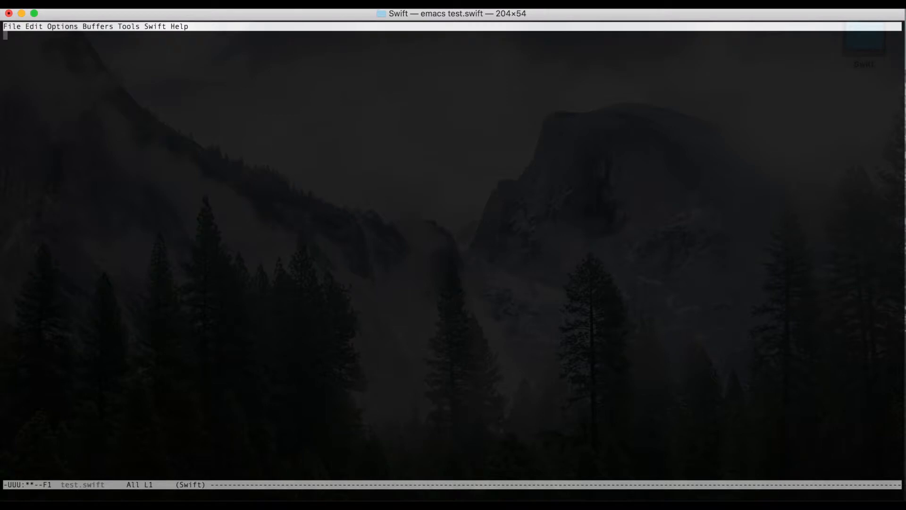
{"action": "type", "text": "/"}
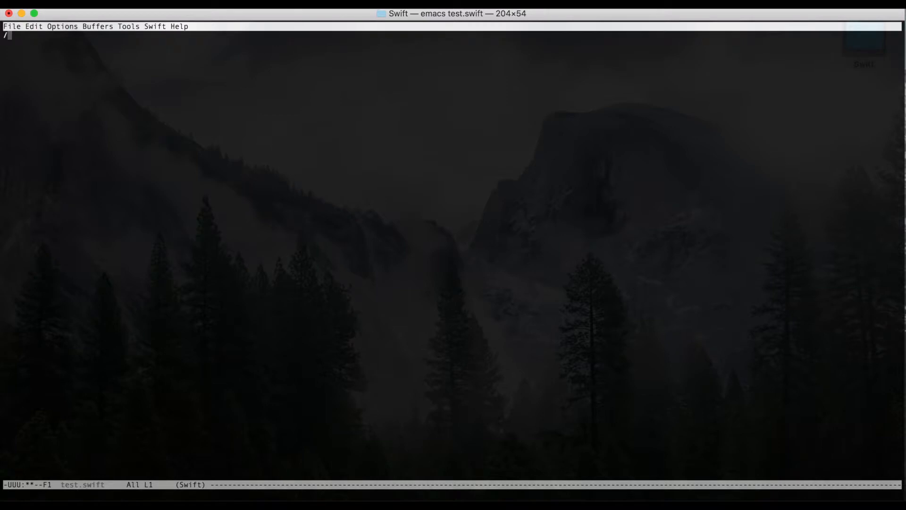
{"action": "type", "text": "*"}
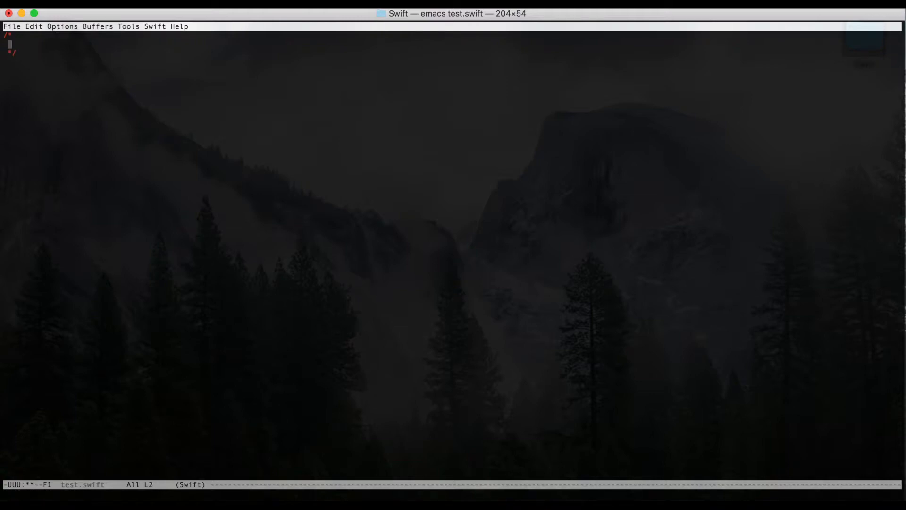
{"action": "key", "text": "enter"}
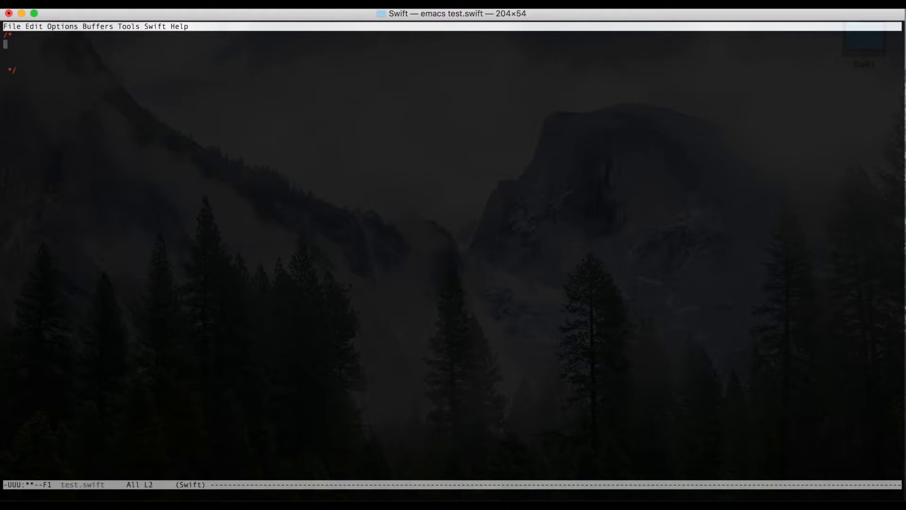
{"action": "type", "text": "This"}
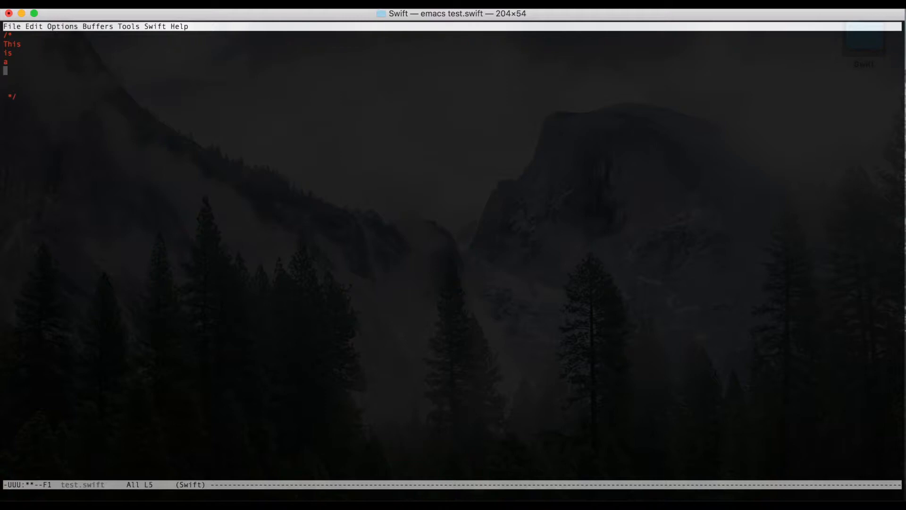
{"action": "type", "text": "multi"}
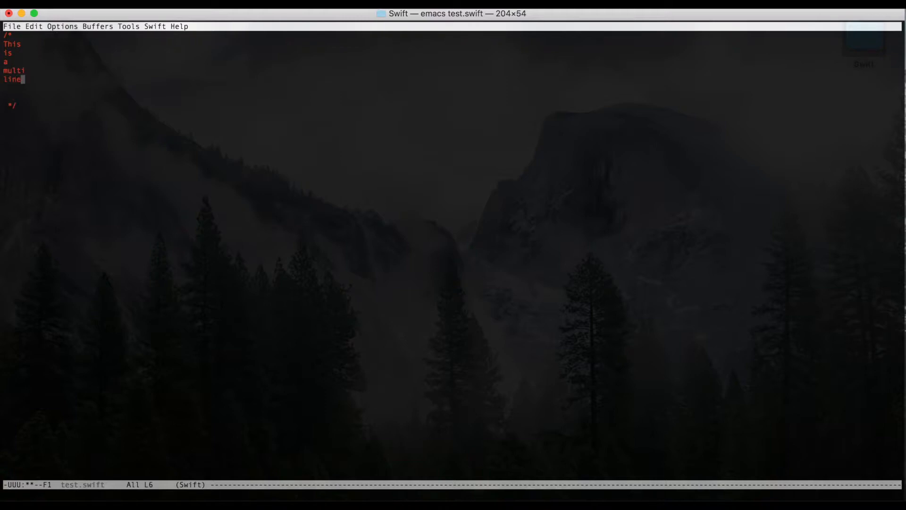
{"action": "type", "text": "comment"}
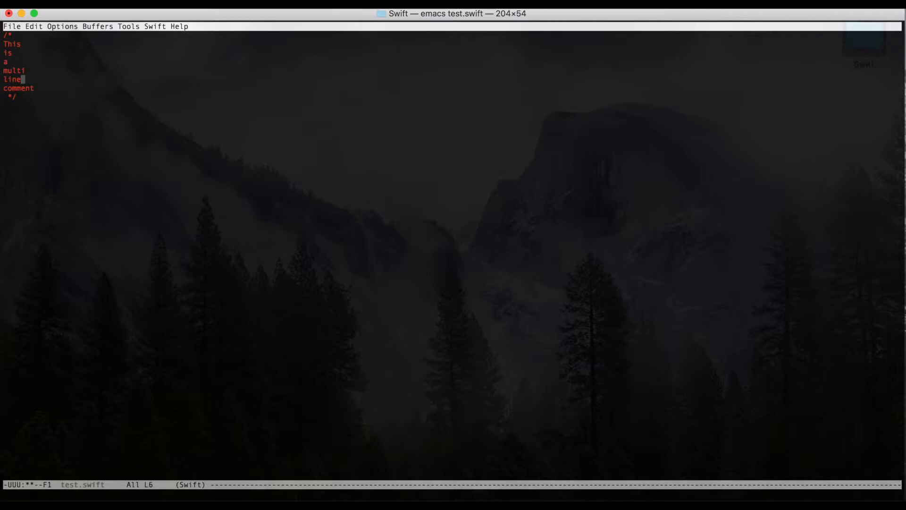
{"action": "key", "text": "Up"}
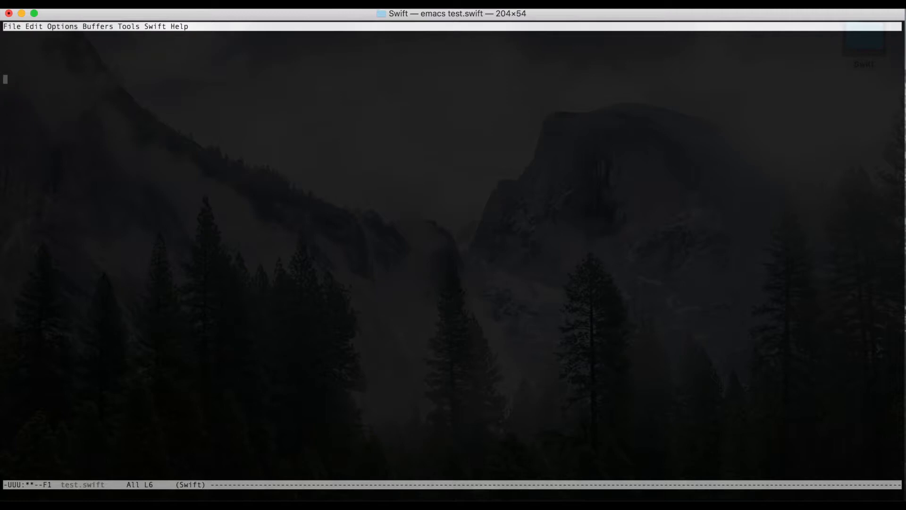
Write var x = 5 as the first line of test.swift, then save and exit Emacs
{"action": "type", "text": "k"}
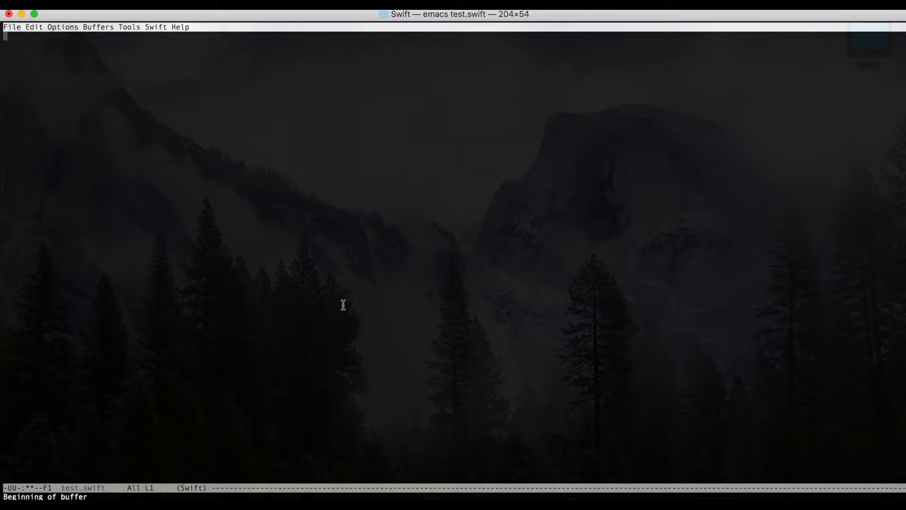
{"action": "type", "text": "var"}
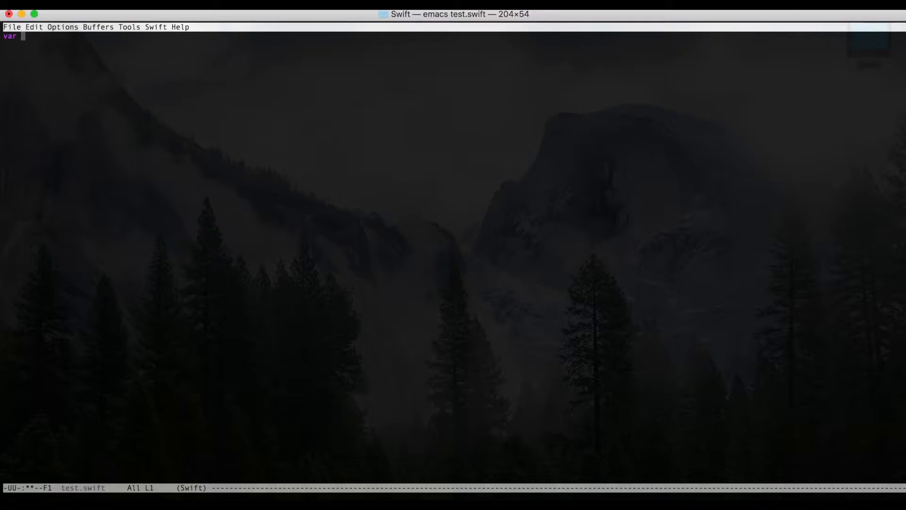
{"action": "type", "text": "x ="}
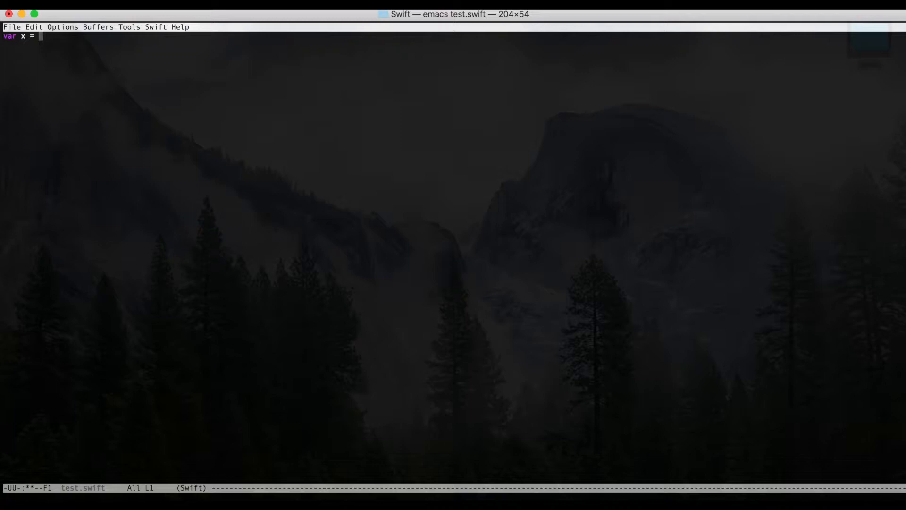
{"action": "type", "text": "5"}
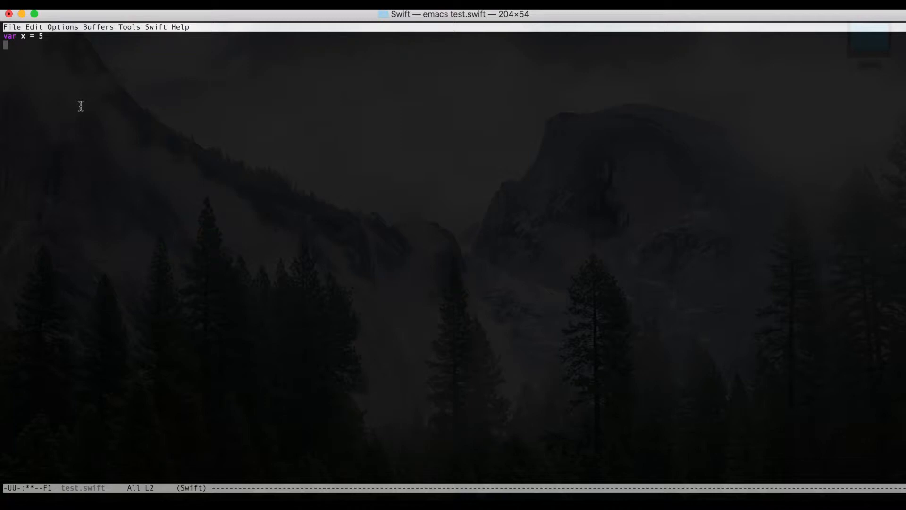
{"action": "type", "text": "var"}
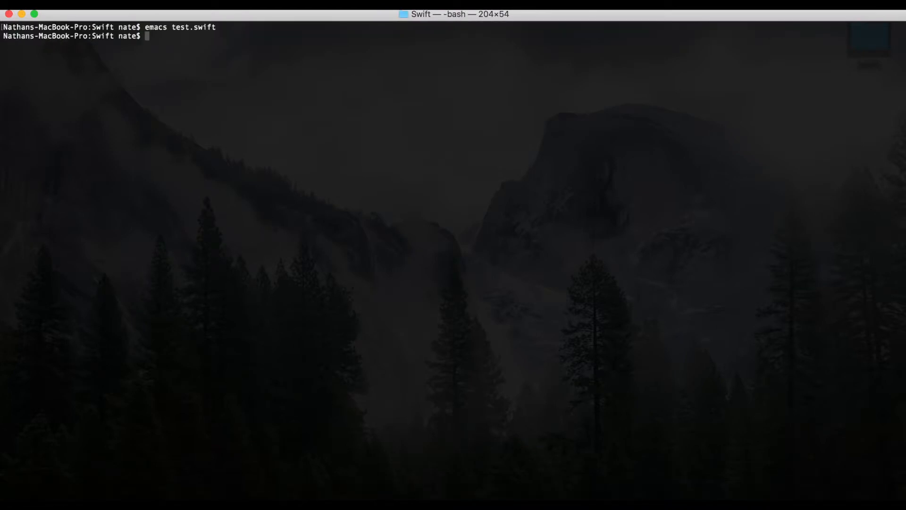
Run swift test.swift, reopen the file in Emacs, and trim the line to var x
{"action": "type", "text": "swift test.swift"}
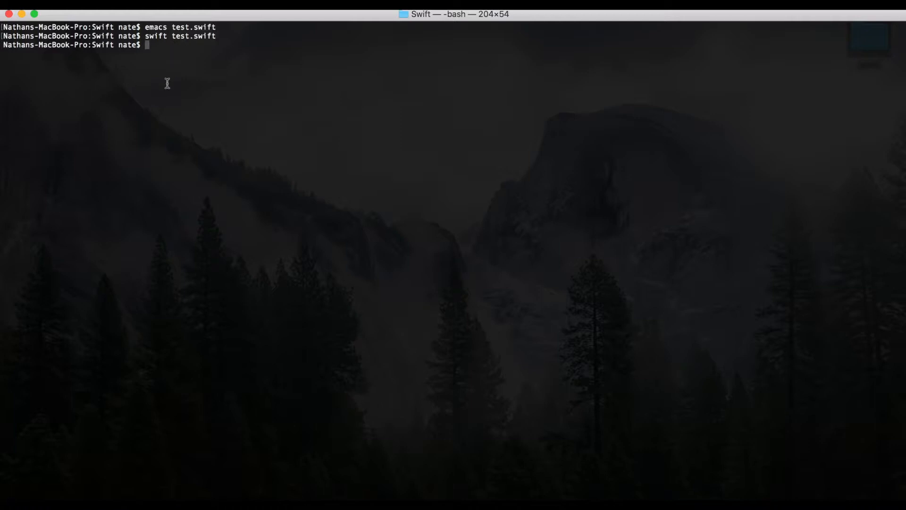
{"action": "key", "text": "Return"}
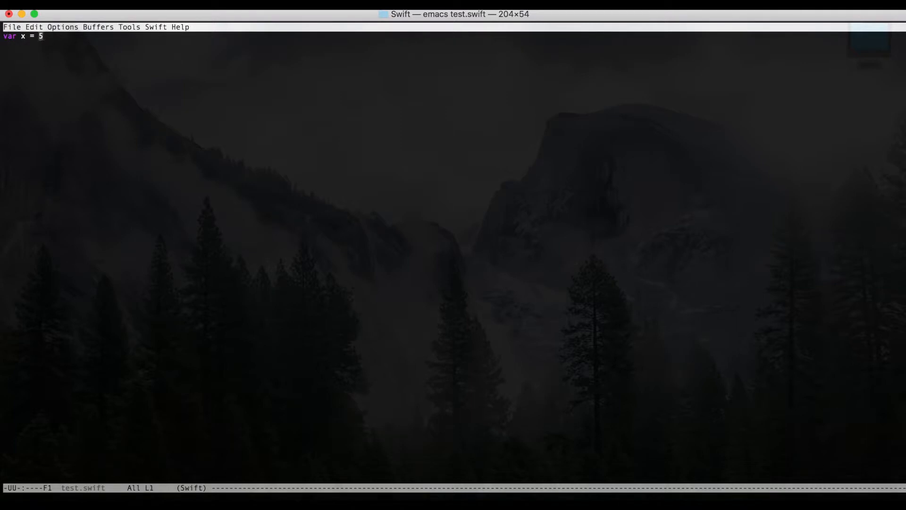
{"action": "type", "text": "247238942739851789242734983474982374 29"}
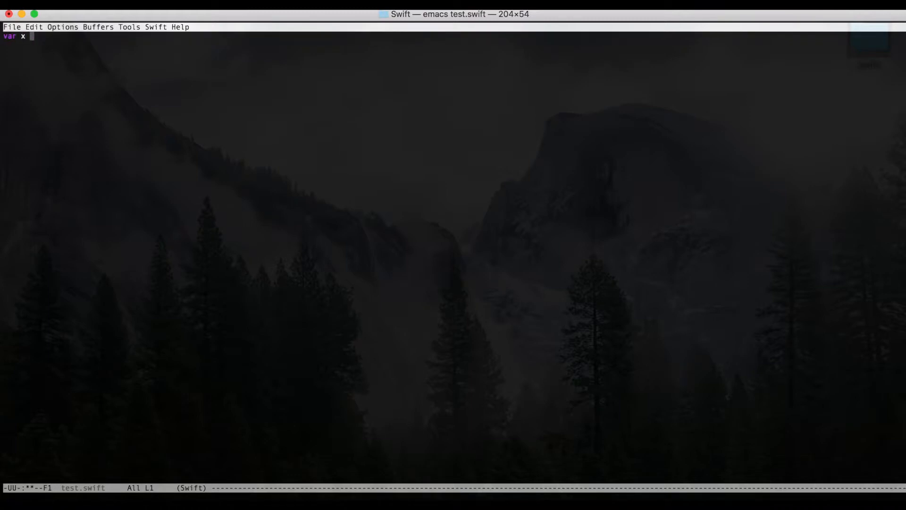
Declare var x = 5, var y = 10 and var z = x + y in test.swift
{"action": "type", "text": "= 5"}
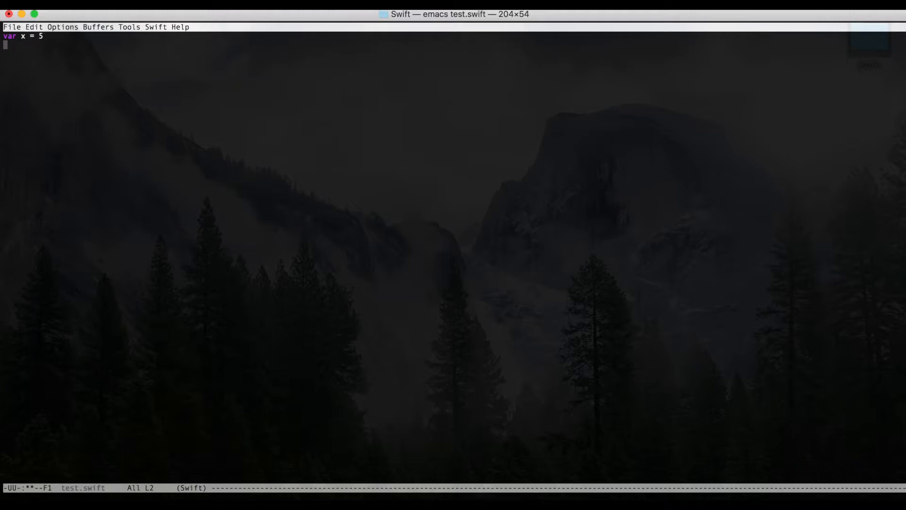
{"action": "type", "text": "var y = 0"}
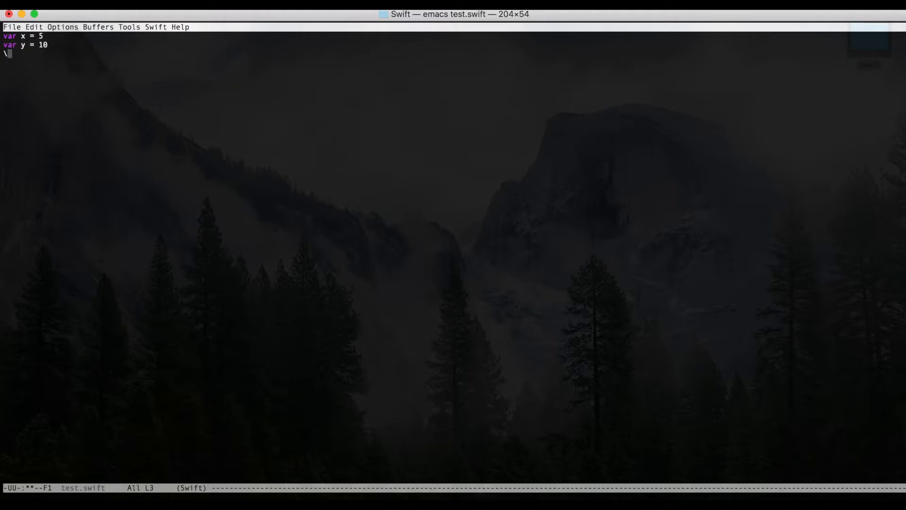
{"action": "type", "text": "var z ="}
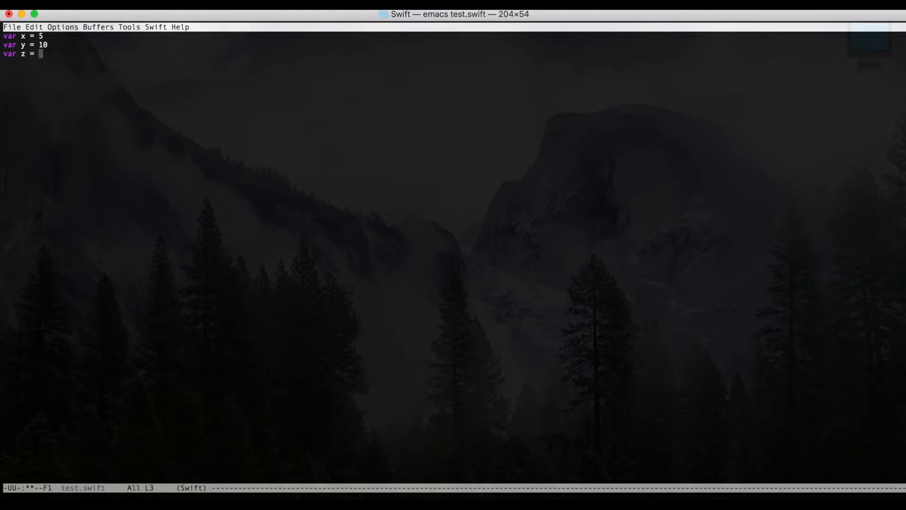
{"action": "type", "text": "x + y"}
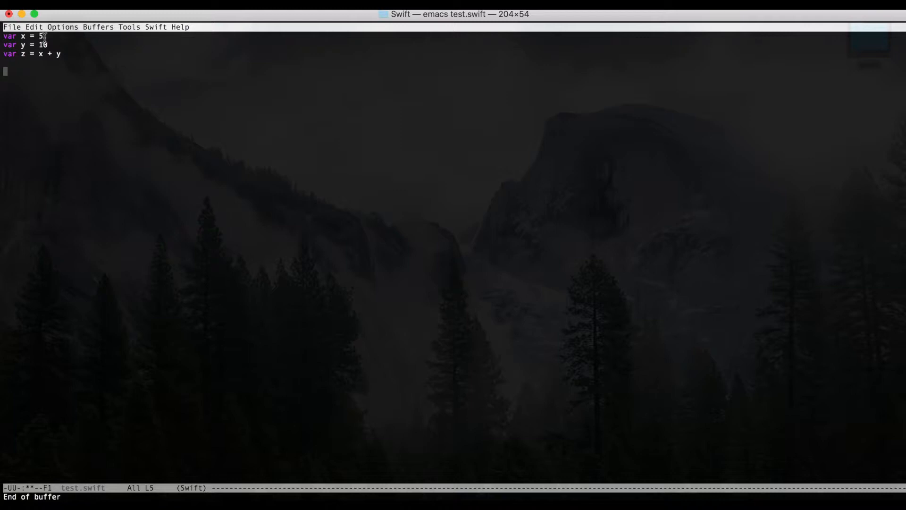
{"action": "mouse_move", "coordinate": [57, 53]}
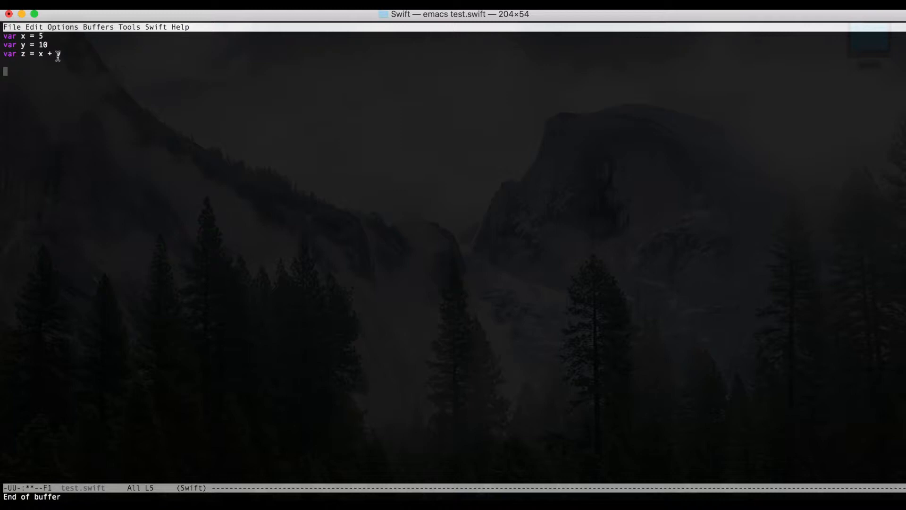
{"action": "type", "text": "y"}
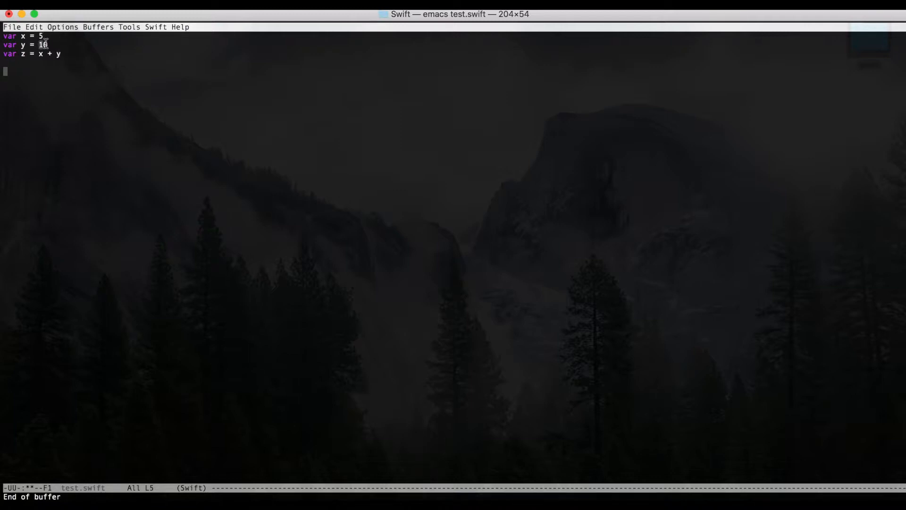
{"action": "mouse_move", "coordinate": [84, 105]}
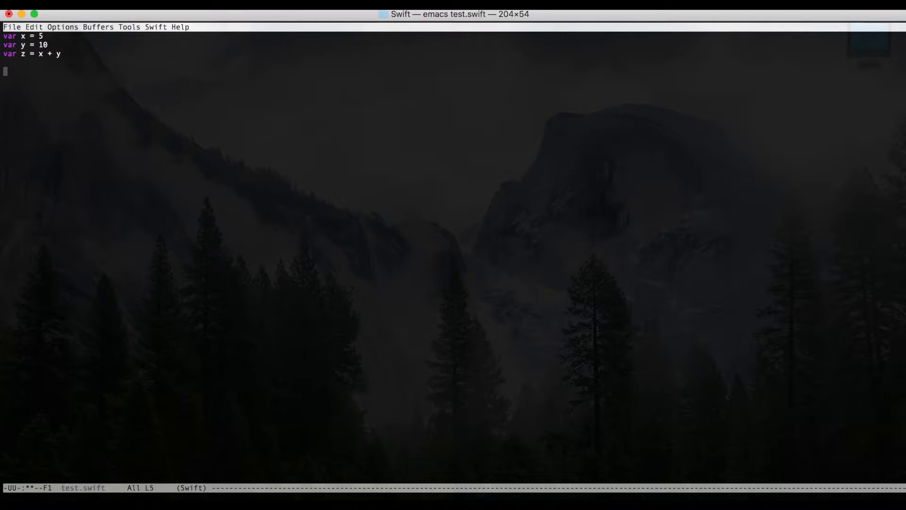
Add print(z), save, and run the script with swift test.swift
{"action": "type", "text": "print"}
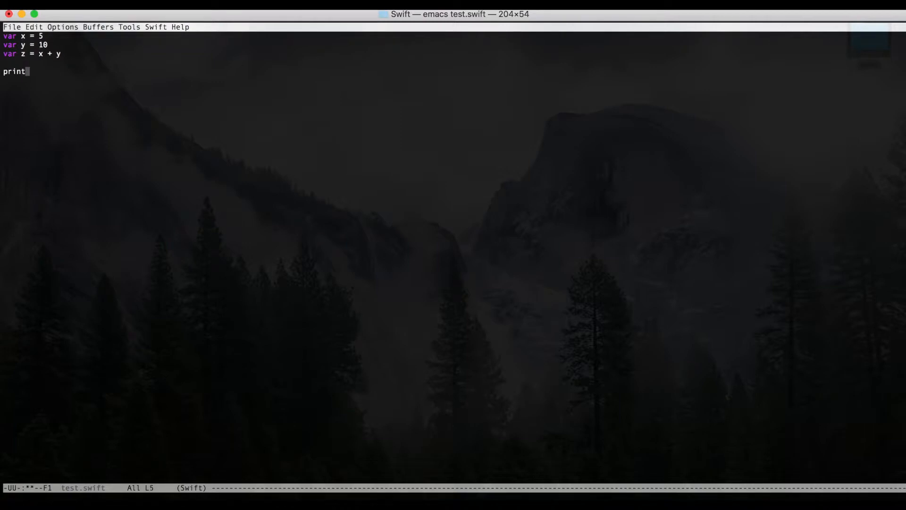
{"action": "type", "text": "()"}
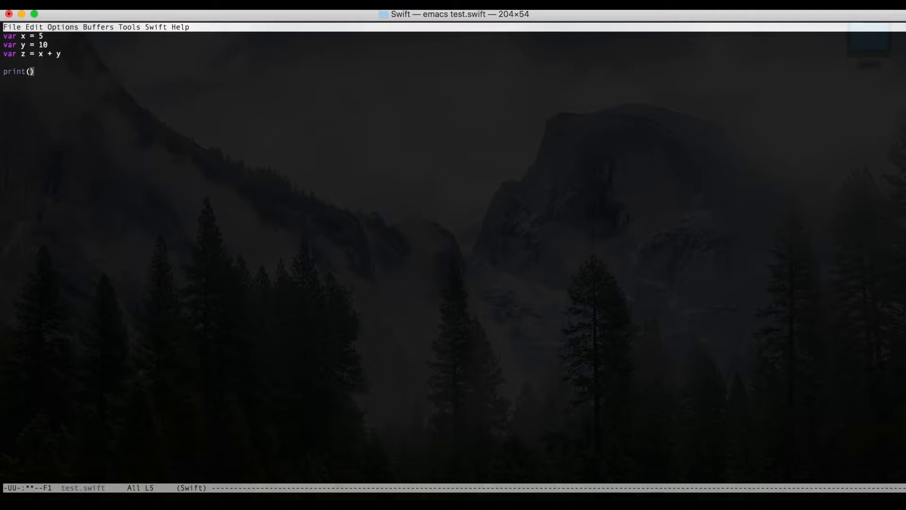
{"action": "type", "text": "z"}
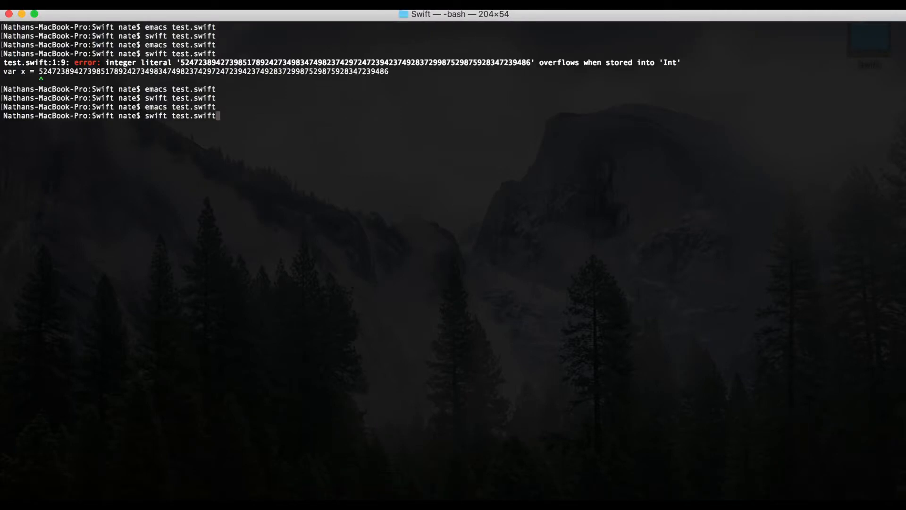
{"action": "key", "text": "Return"}
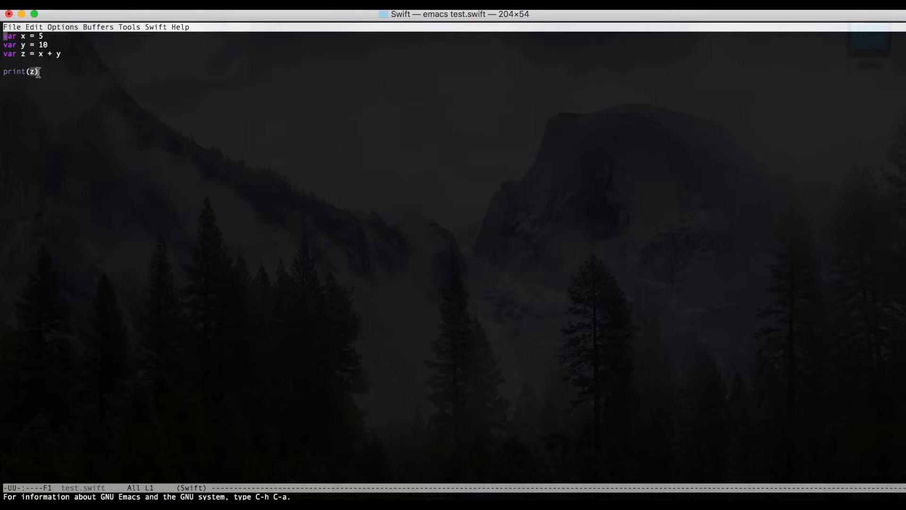
{"action": "mouse_move", "coordinate": [242, 28]}
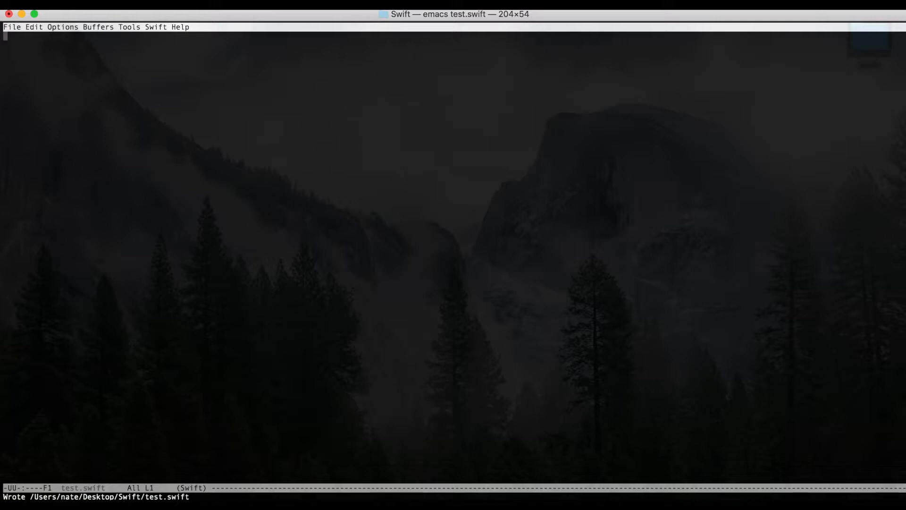
Write let age = 15 and age = 17, hit the let-constant error, then switch let to var
{"action": "type", "text": "let age = 1"}
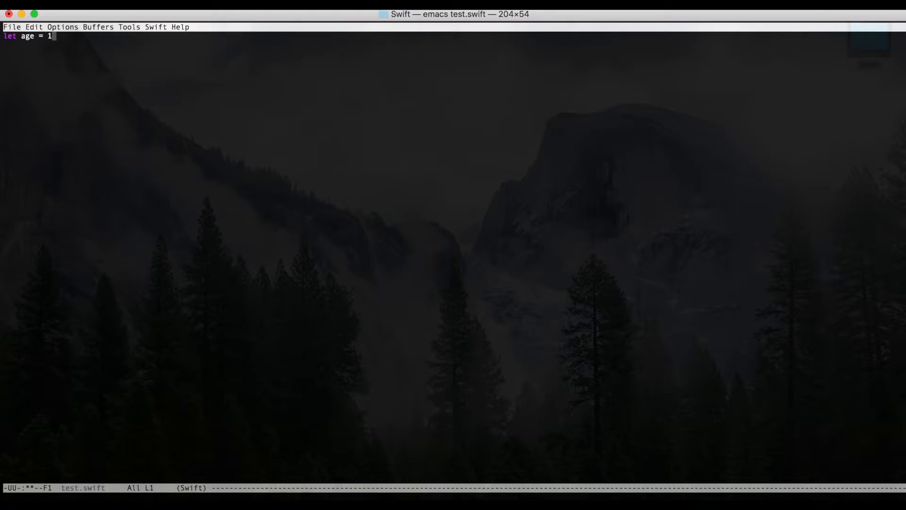
{"action": "type", "text": "5"}
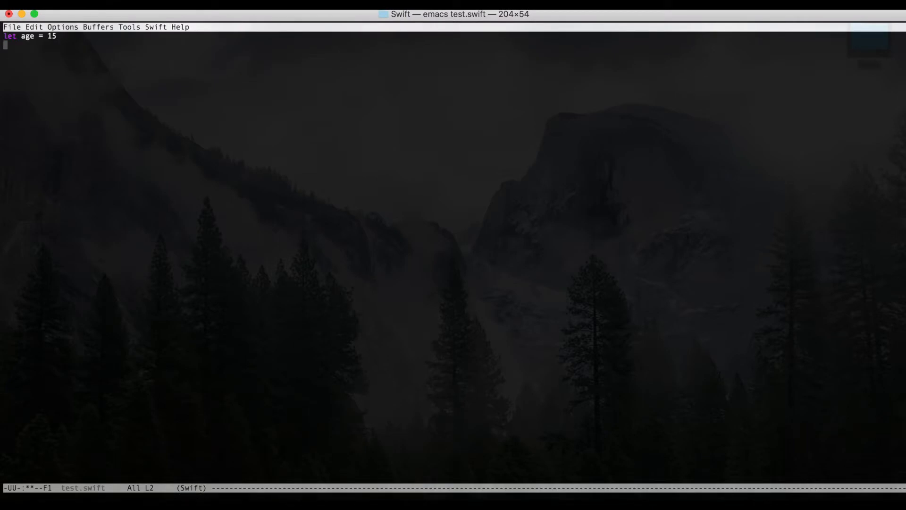
{"action": "type", "text": "age ="}
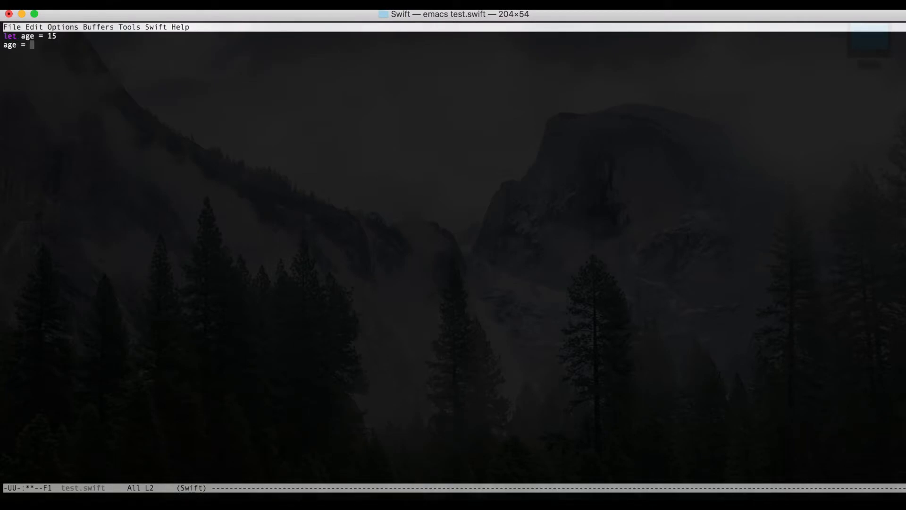
{"action": "type", "text": "17"}
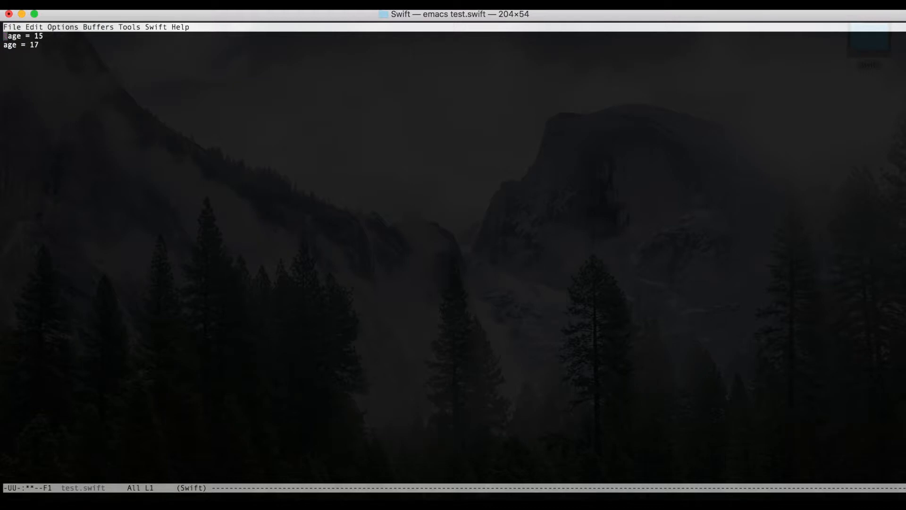
{"action": "type", "text": "var"}
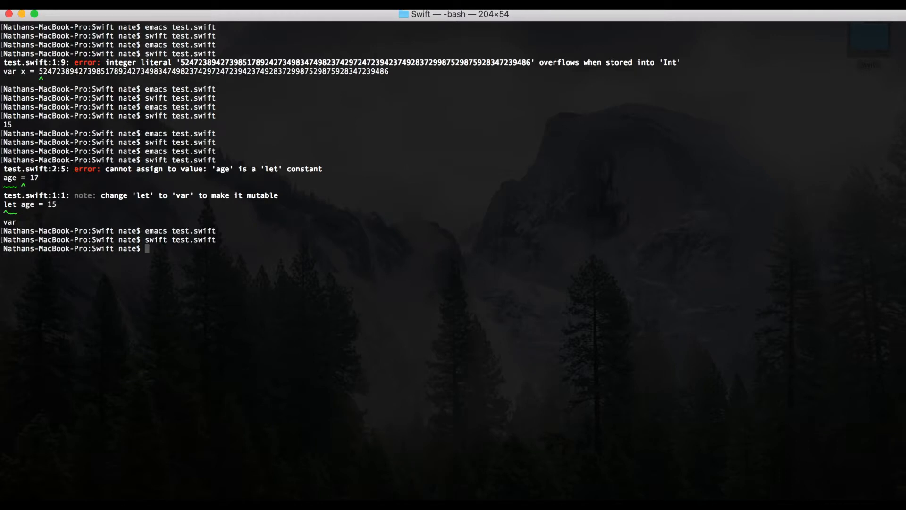
Reopen test.swift in Emacs and empty it into a blank saved file
{"action": "type", "text": "emacs test.swift"}
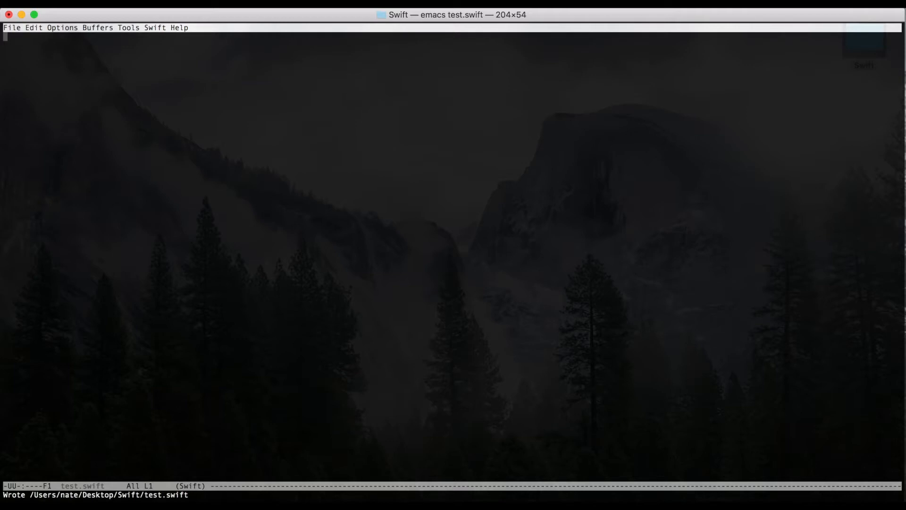
{"action": "type", "text": "var"}
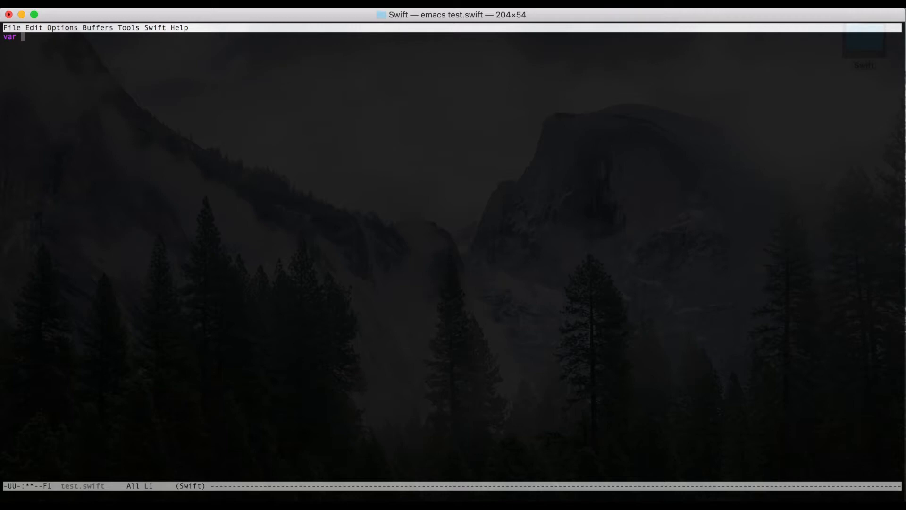
{"action": "type", "text": "x = 5"}
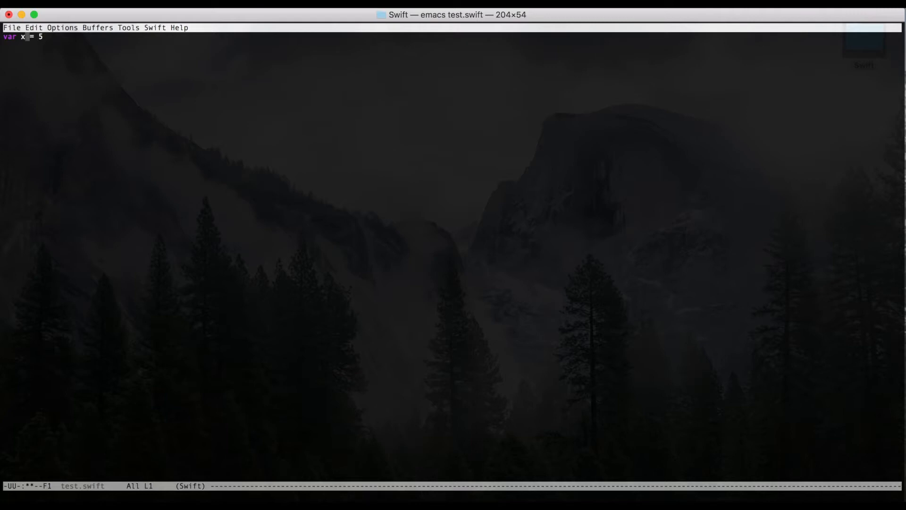
{"action": "type", "text": ": Int"}
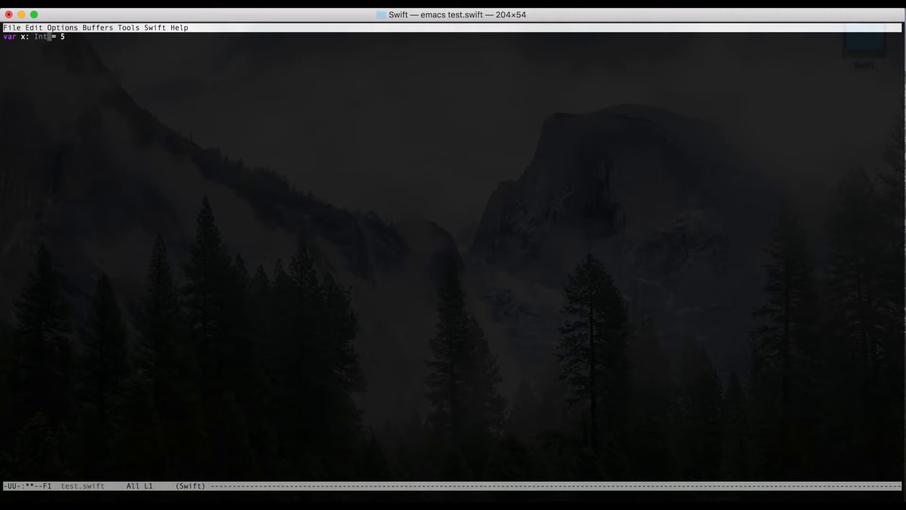
{"action": "key", "text": "Return"}
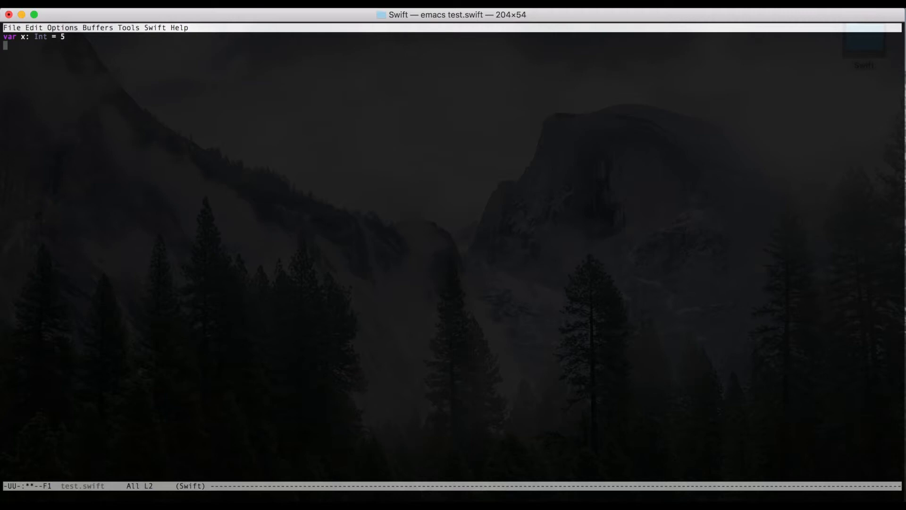
{"action": "type", "text": "var x = 5"}
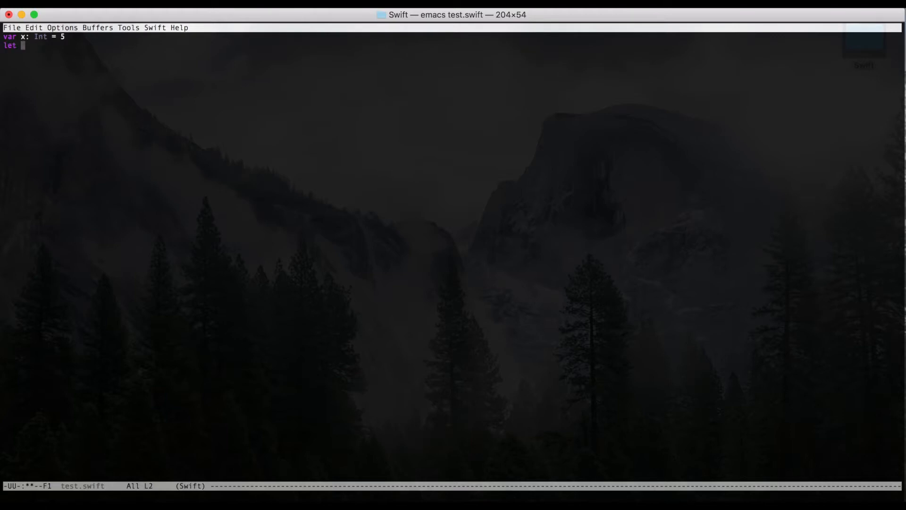
{"action": "type", "text": "x:"}
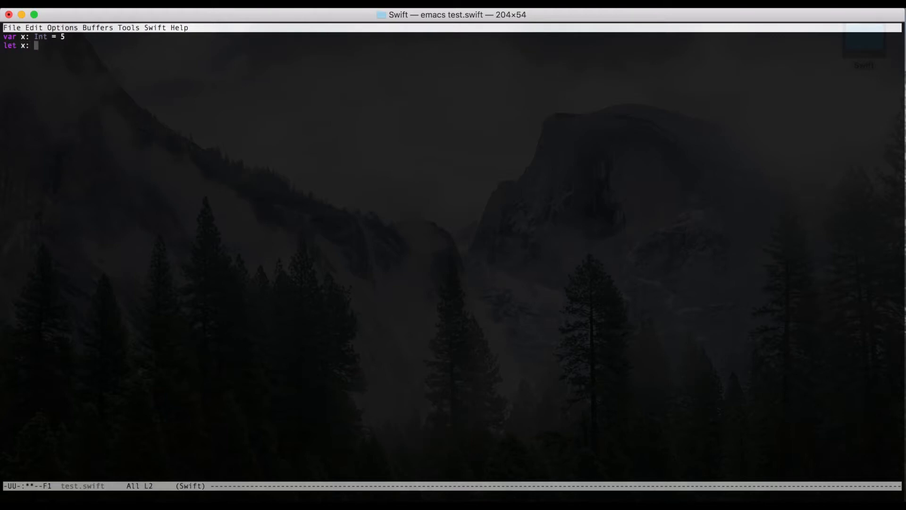
{"action": "type", "text": "Int"}
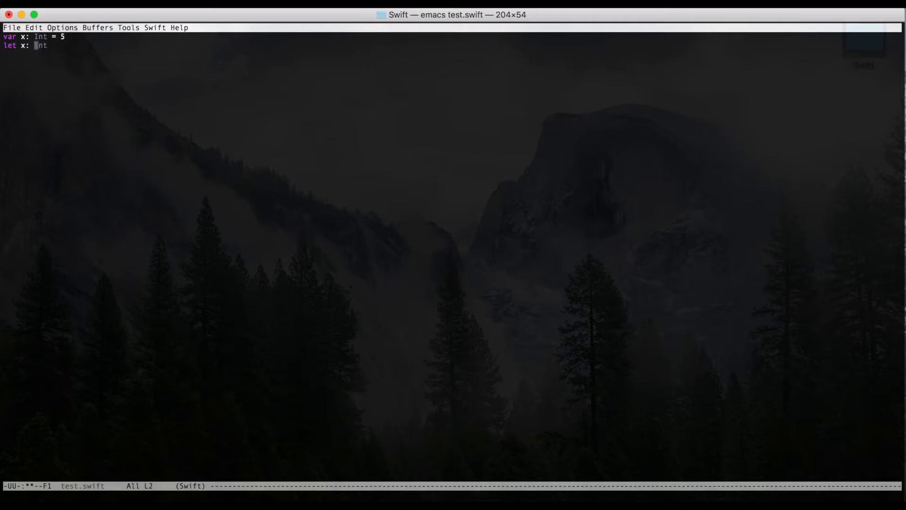
{"action": "type", "text": "y"}
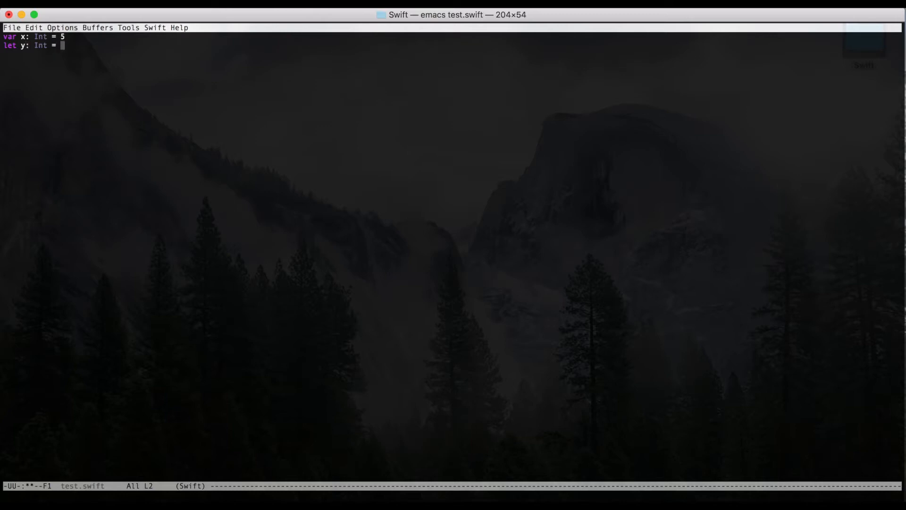
{"action": "type", "text": "10"}
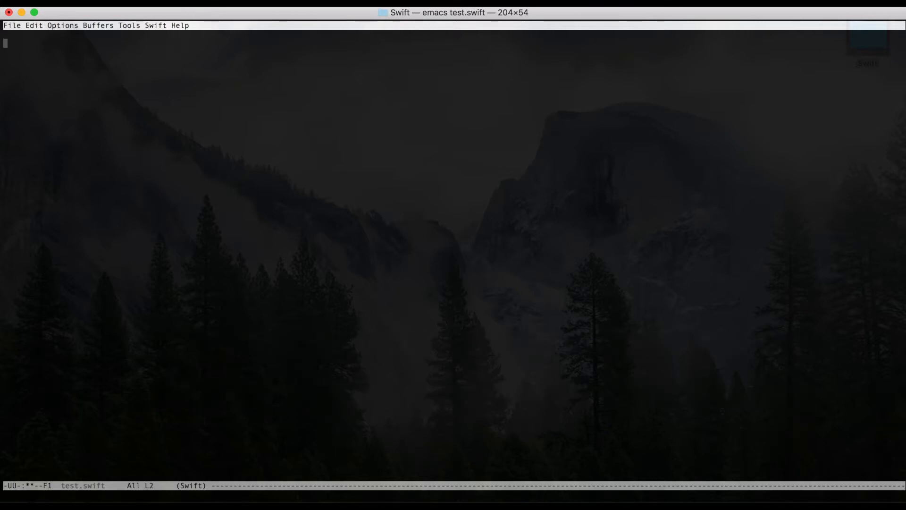
Save the blank file and write the comment 'Dry => Do Not Repeat yourself'
{"action": "key", "text": "Up"}
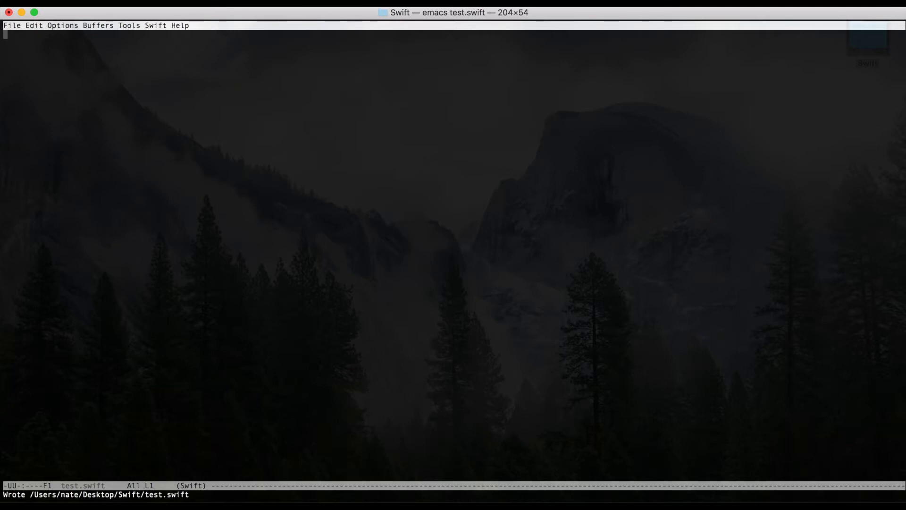
{"action": "type", "text": "//D"}
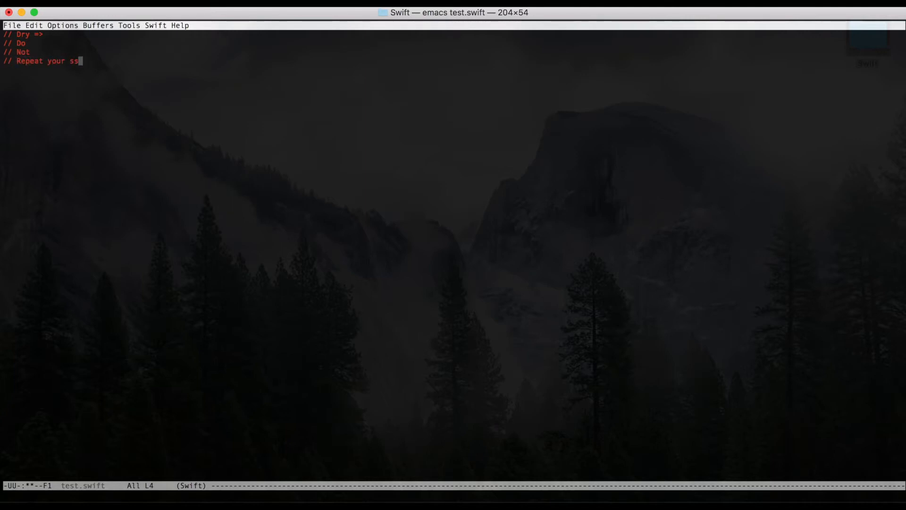
{"action": "type", "text": "elf"}
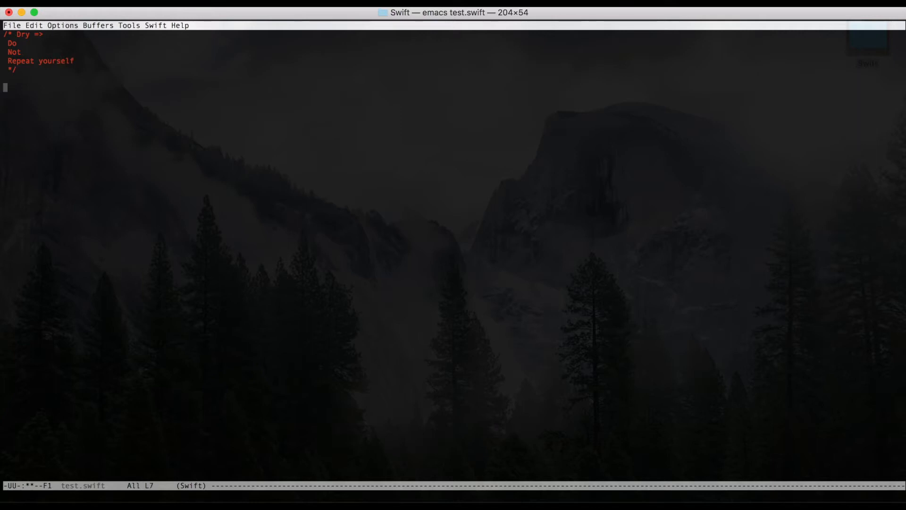
Define an empty function addXAndY() { }, fixing typos in its name
{"action": "type", "text": "func"}
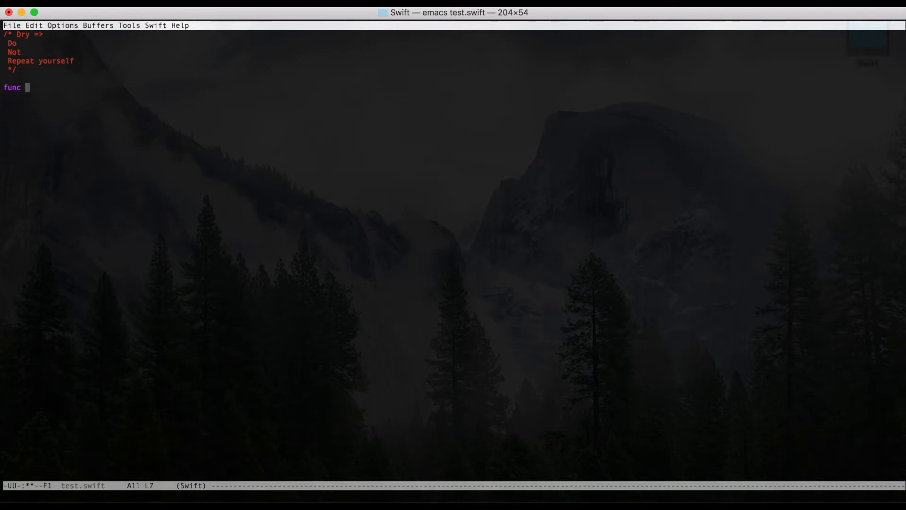
{"action": "type", "text": "addX"}
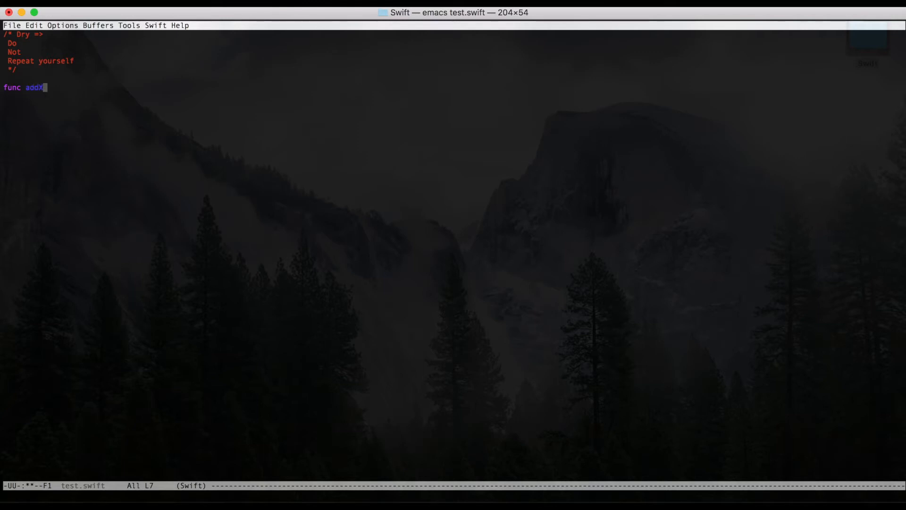
{"action": "type", "text": "AndY"}
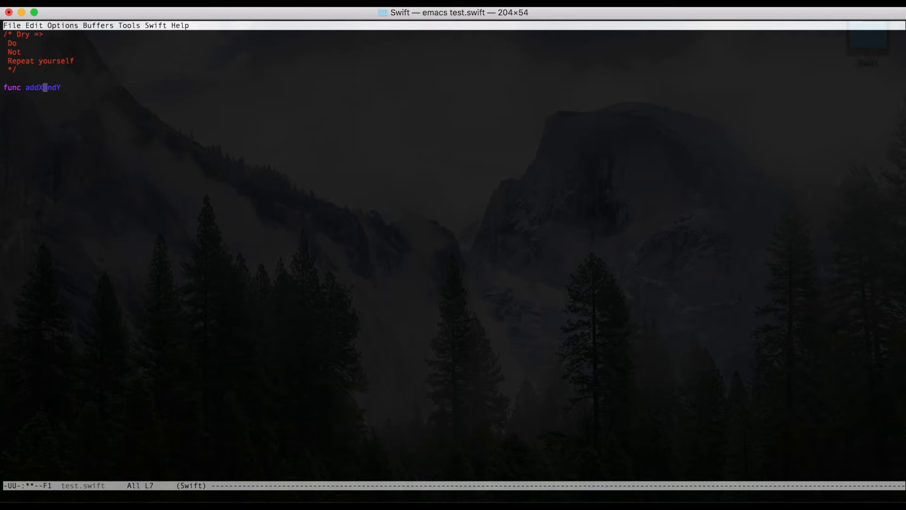
{"action": "type", "text": "A"}
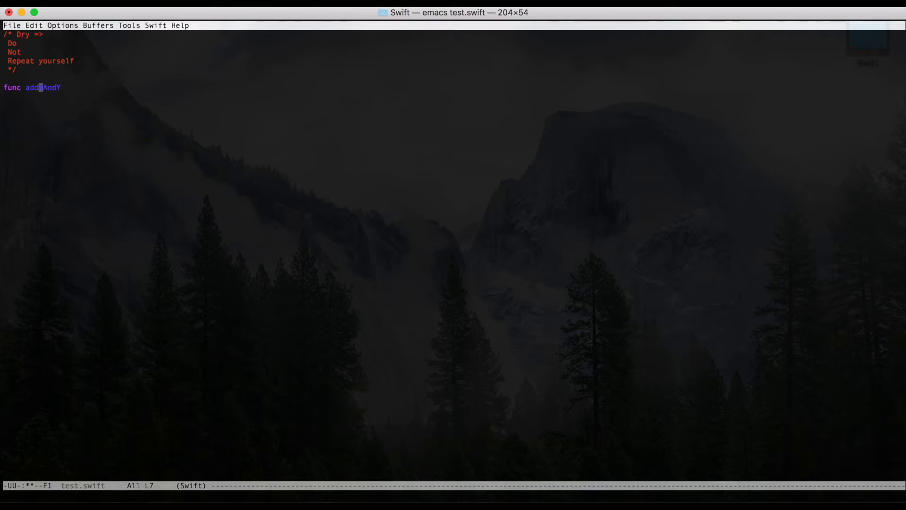
{"action": "type", "text": "X"}
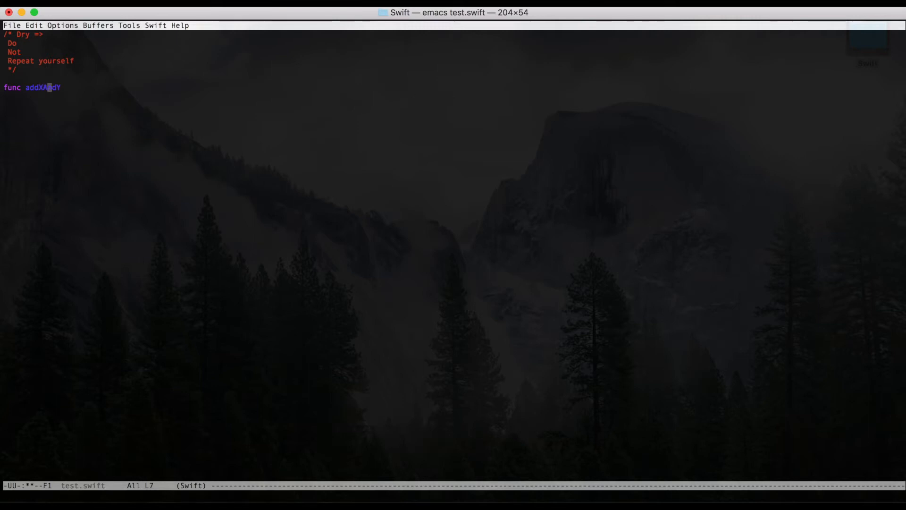
{"action": "key", "text": "Right"}
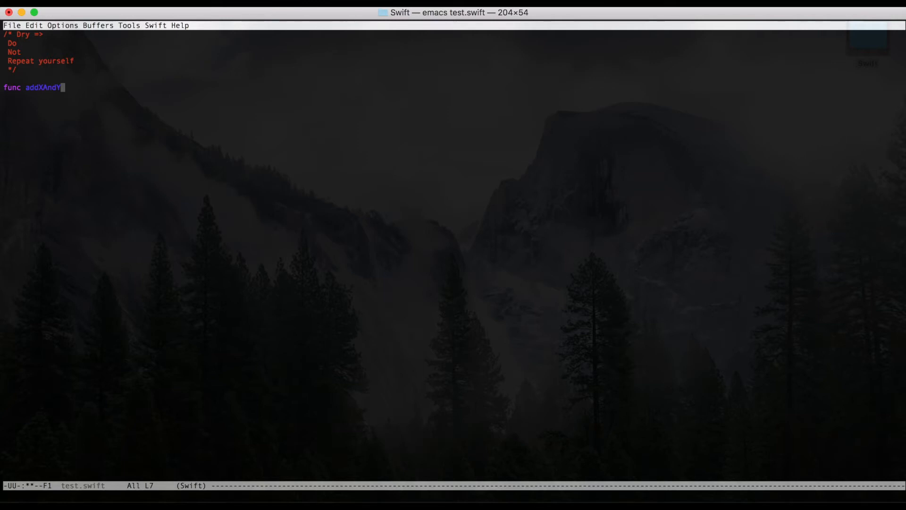
{"action": "type", "text": "()"}
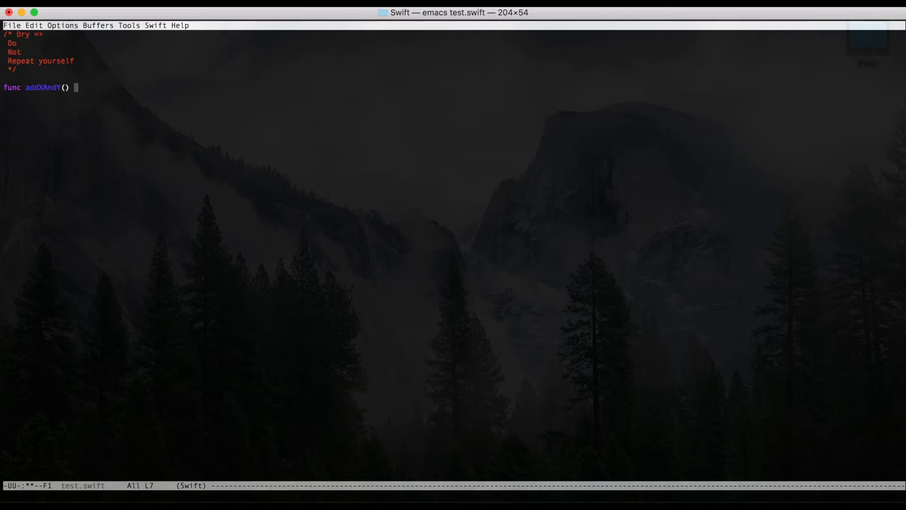
{"action": "type", "text": "{"}
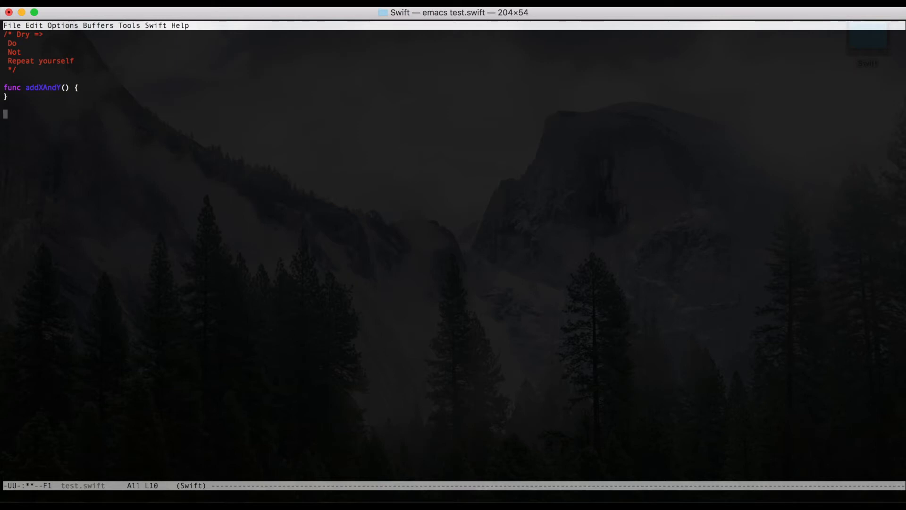
Add a call to addXAndY() below the function
{"action": "type", "text": "addX"}
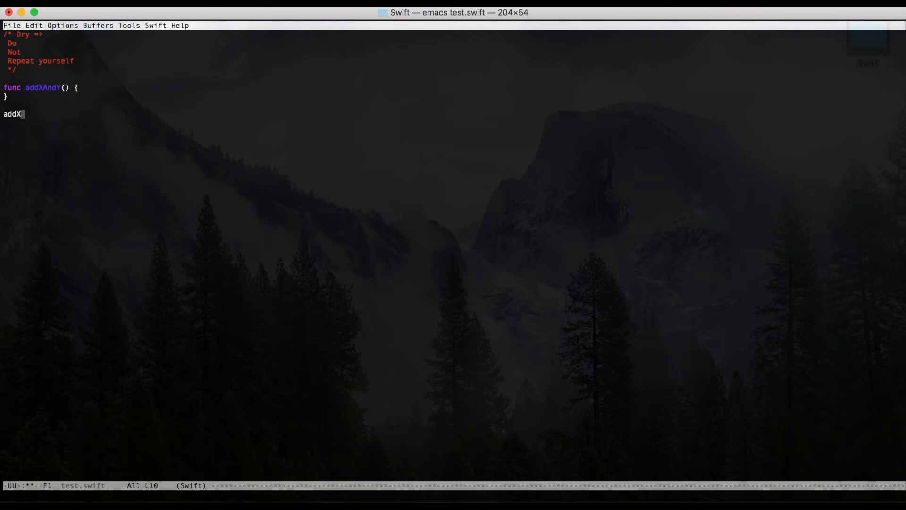
{"action": "type", "text": "AndY() {"}
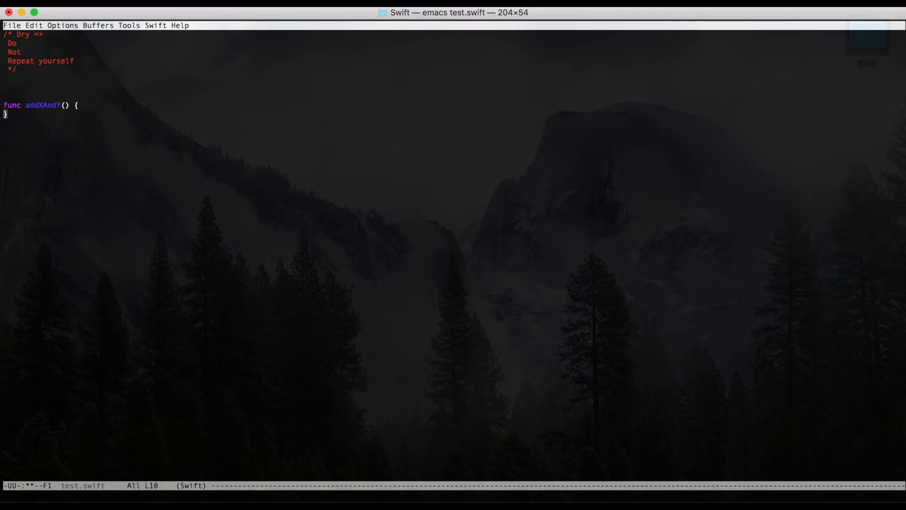
{"action": "type", "text": "addXAndY)"}
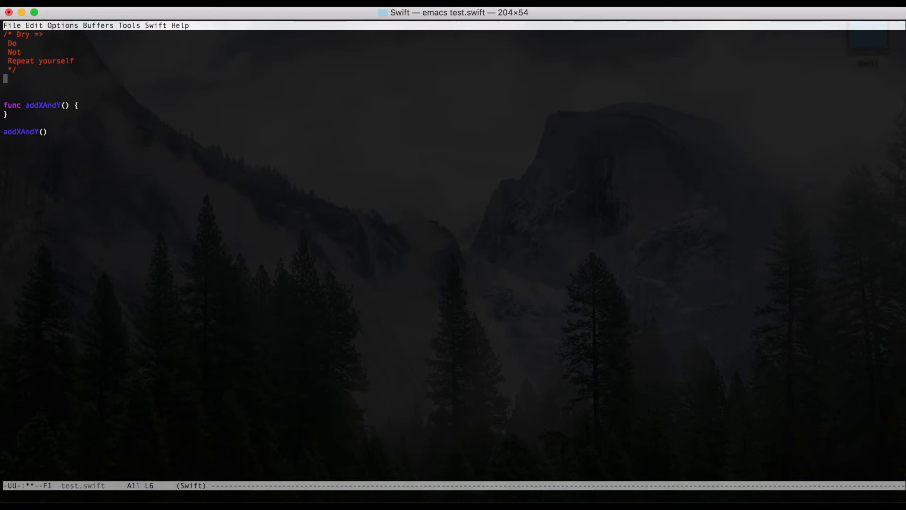
Save and leave Emacs, then reopen test.swift from the shell
{"action": "key", "text": "ctrl+x ctrl+s"}
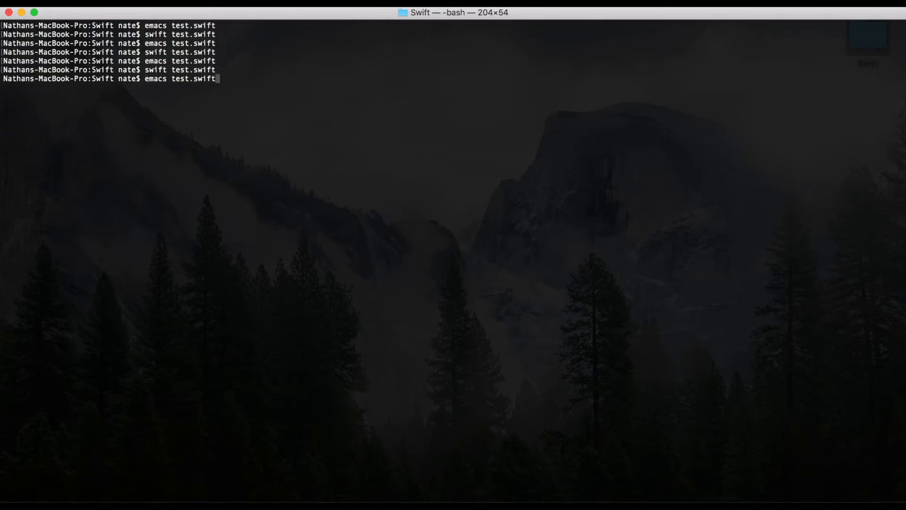
{"action": "key", "text": "Return"}
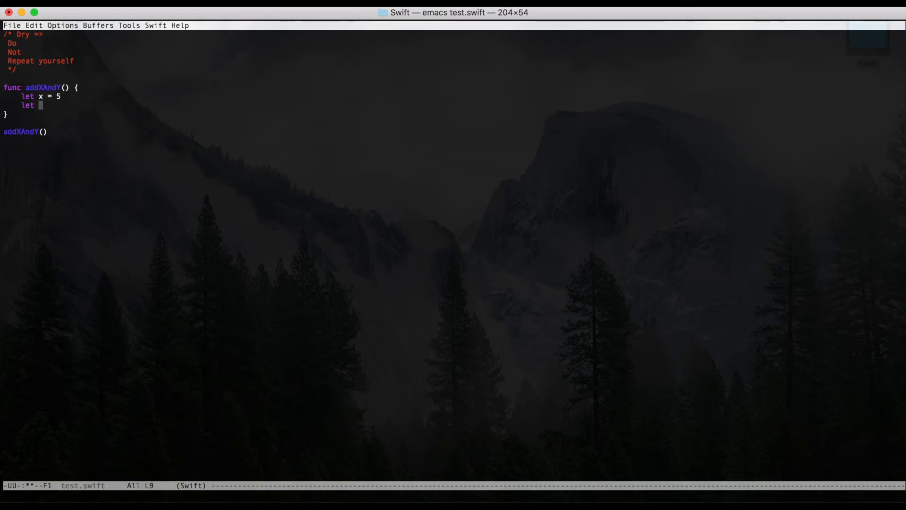
Fill addXAndY with let y = 10 and return z = x + y, and wrap its call in print()
{"action": "type", "text": "y = 10"}
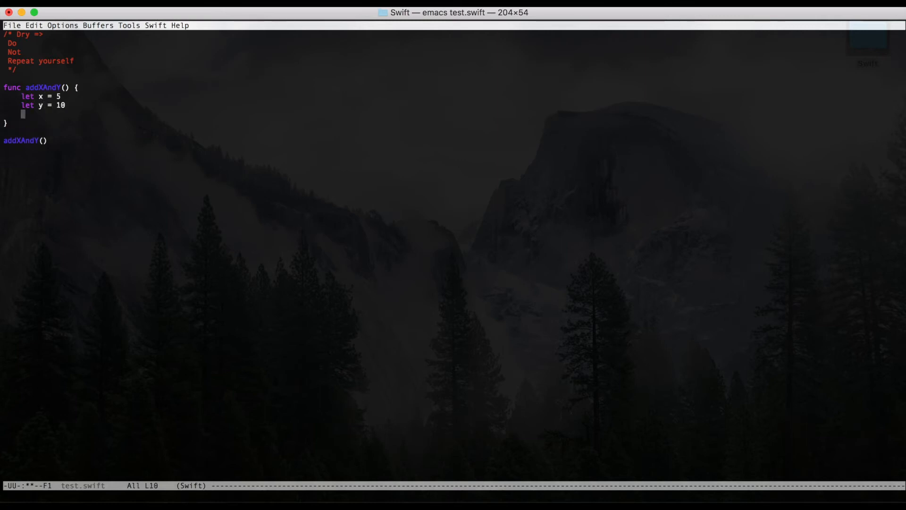
{"action": "type", "text": "return"}
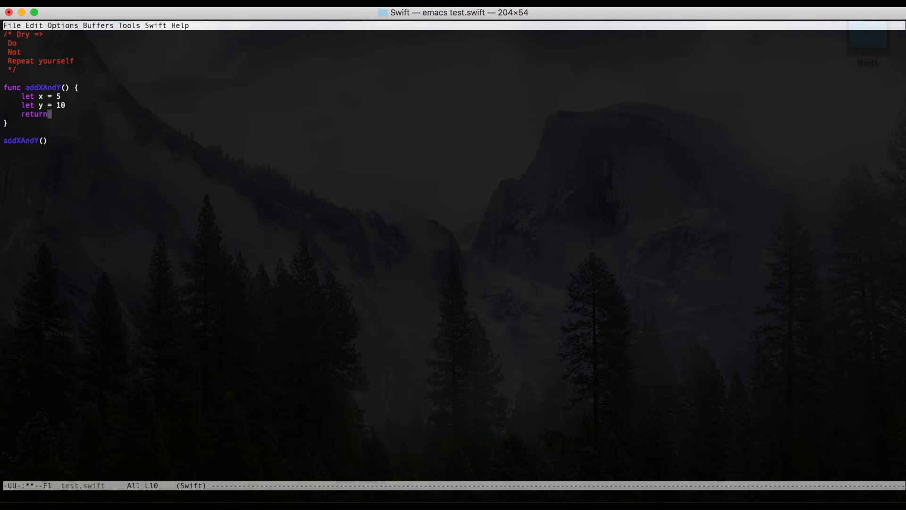
{"action": "type", "text": "z ="}
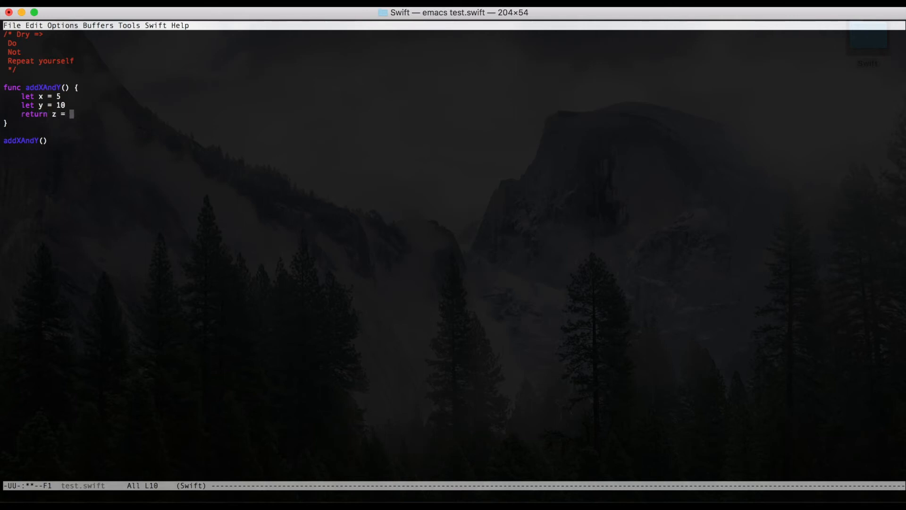
{"action": "type", "text": "x + y"}
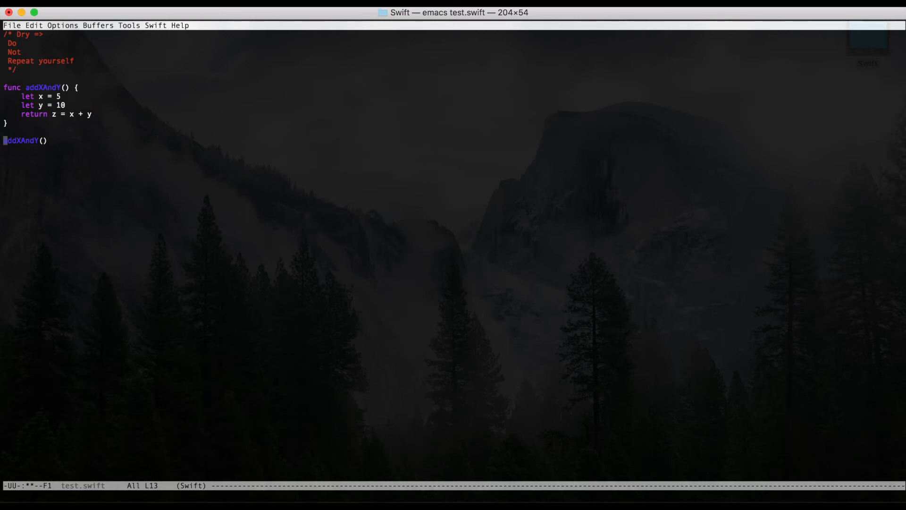
{"action": "type", "text": "print("}
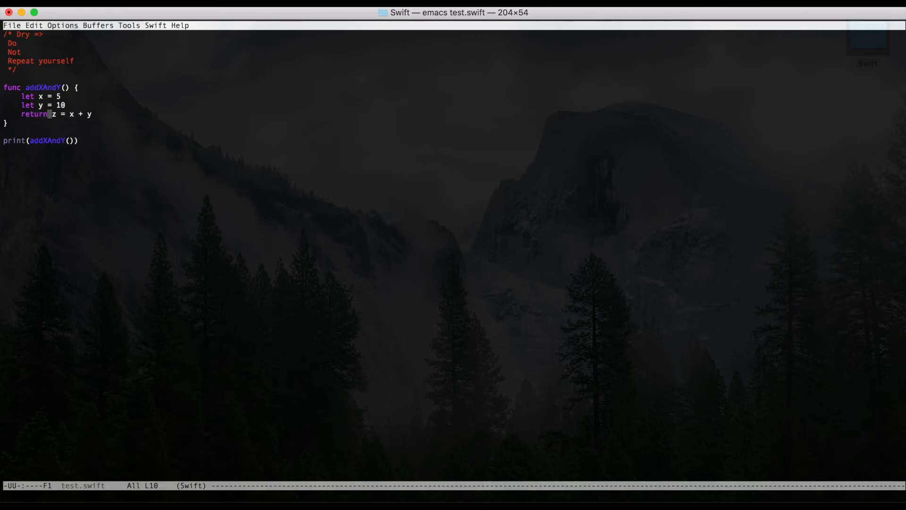
{"action": "key", "text": "BackSpace"}
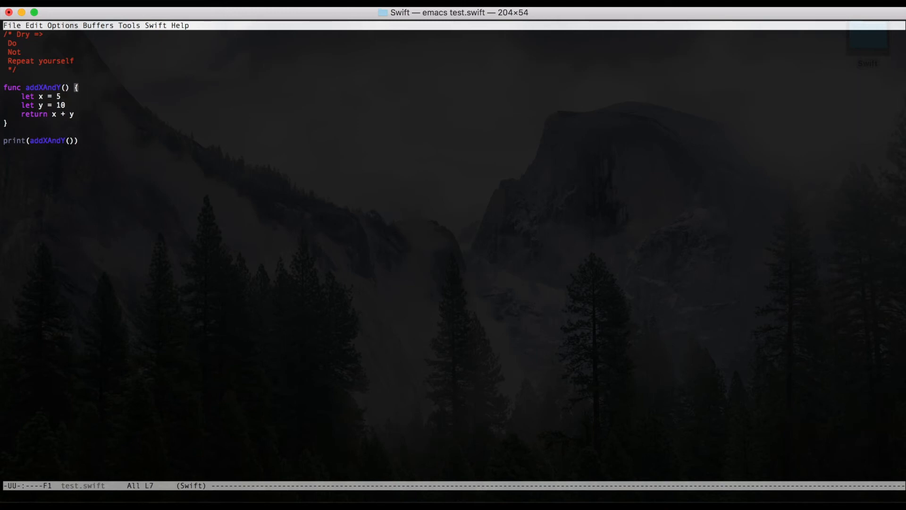
Add '->' after addXAndY() and start typing the Int return type
{"action": "type", "text": "->"}
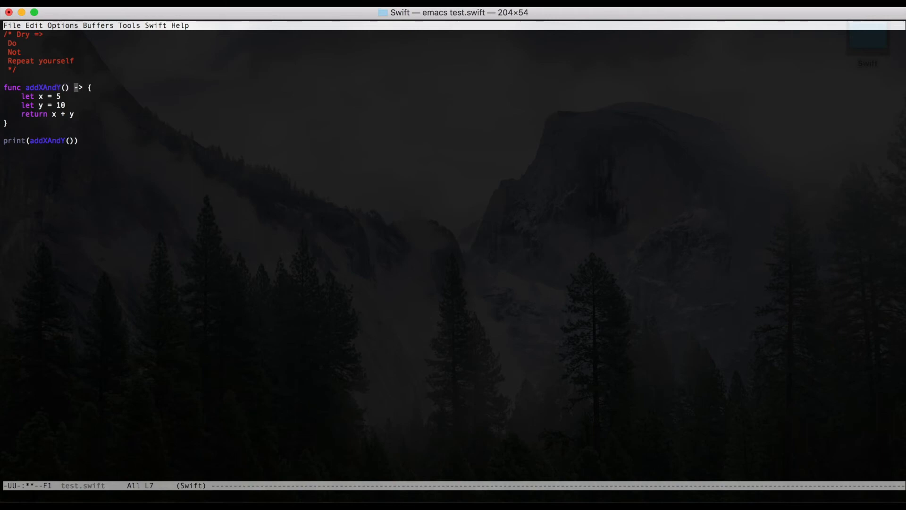
{"action": "mouse_move", "coordinate": [91, 87]}
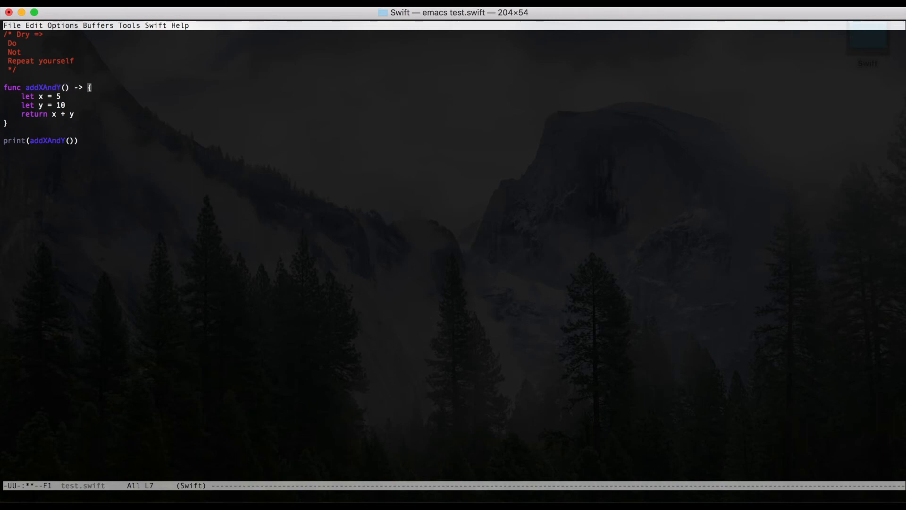
{"action": "type", "text": "In"}
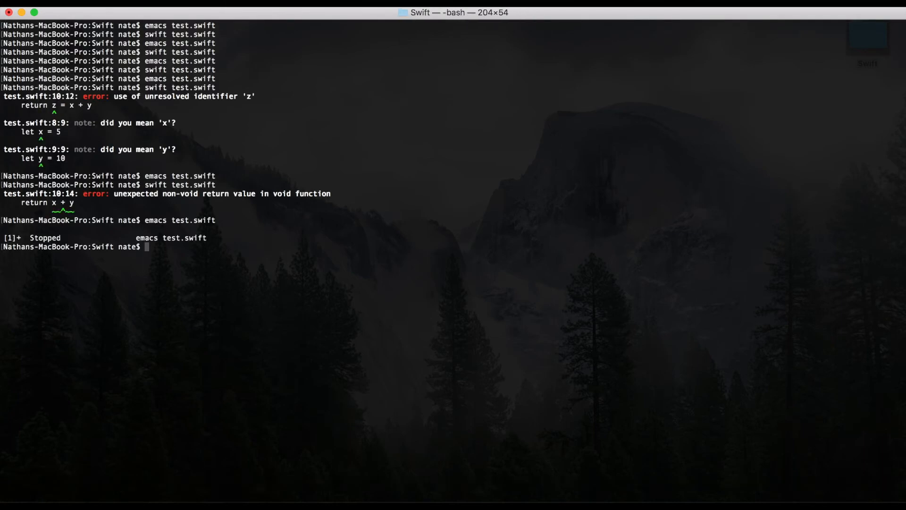
Resume Emacs with fg, run swift test.swift to print 15, then reopen test.swift
{"action": "type", "text": "fg"}
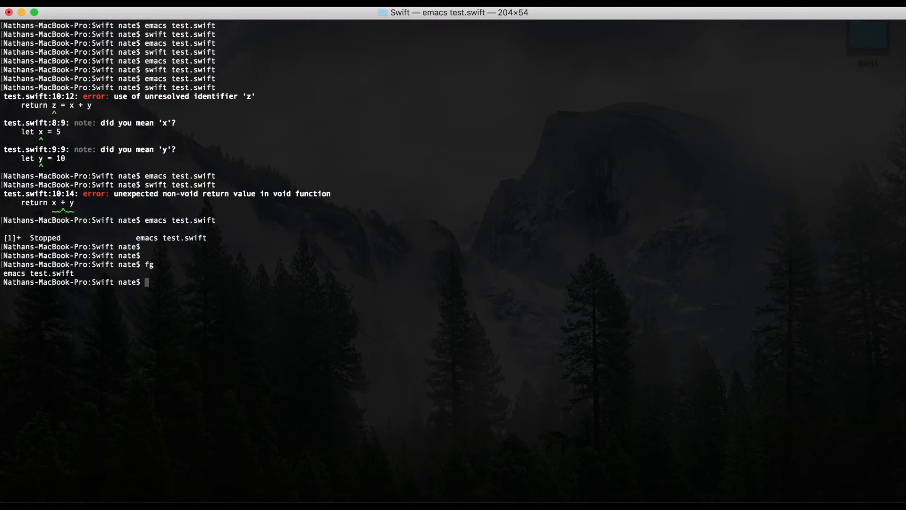
{"action": "key", "text": "Return"}
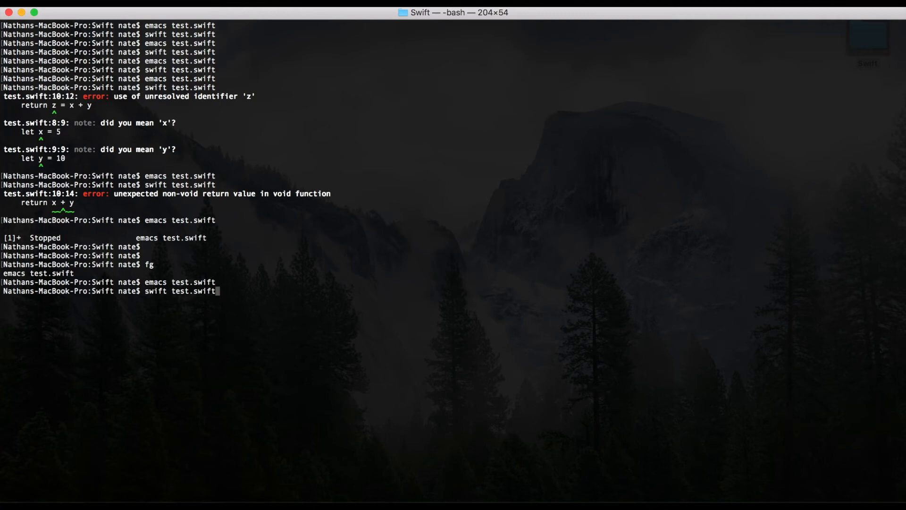
{"action": "key", "text": "Return"}
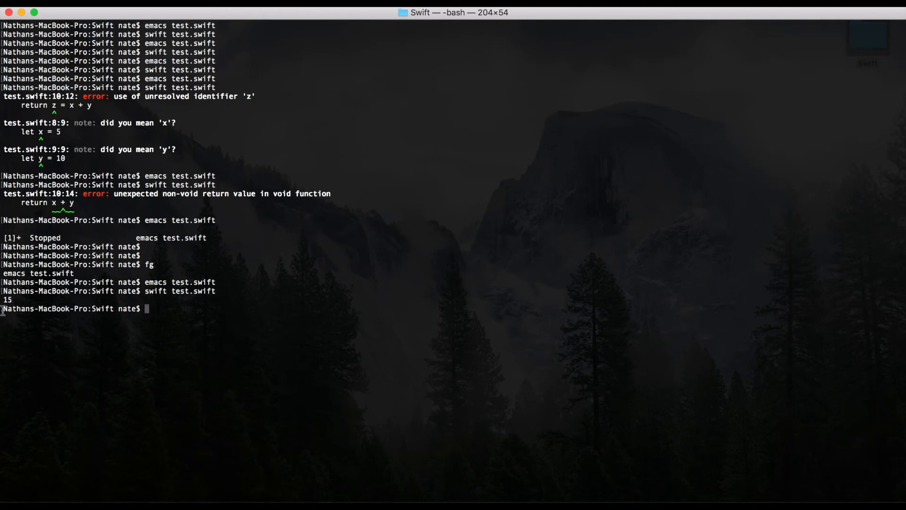
{"action": "type", "text": "emacs test.swift"}
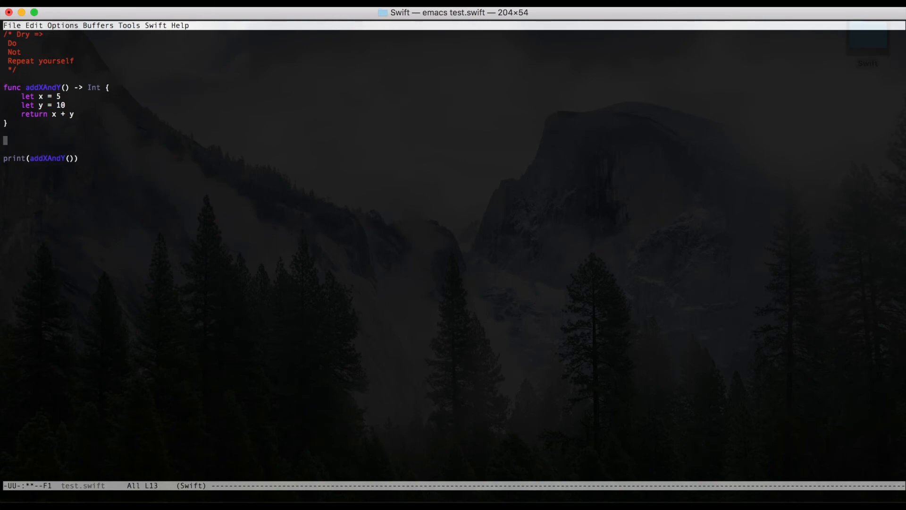
Declare a new function addXAndYStrings() -> String
{"action": "type", "text": "func addXAn"}
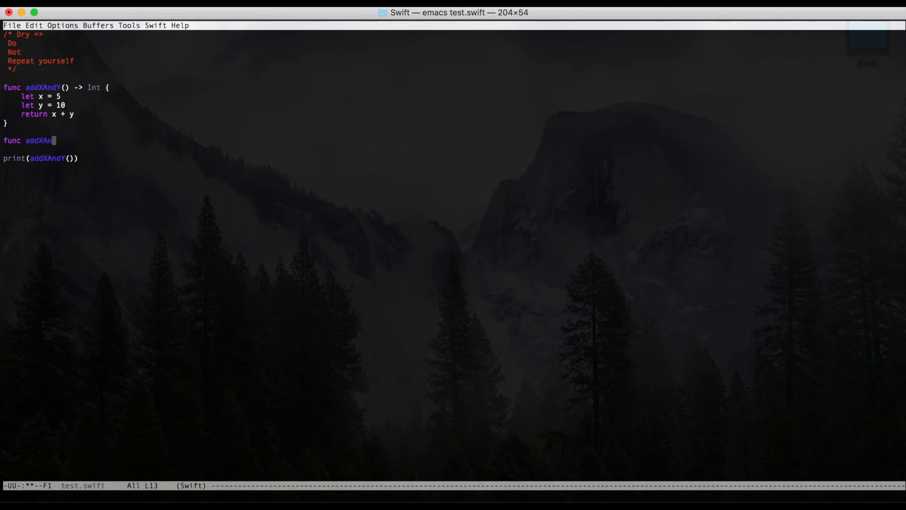
{"action": "type", "text": "dYStrings"}
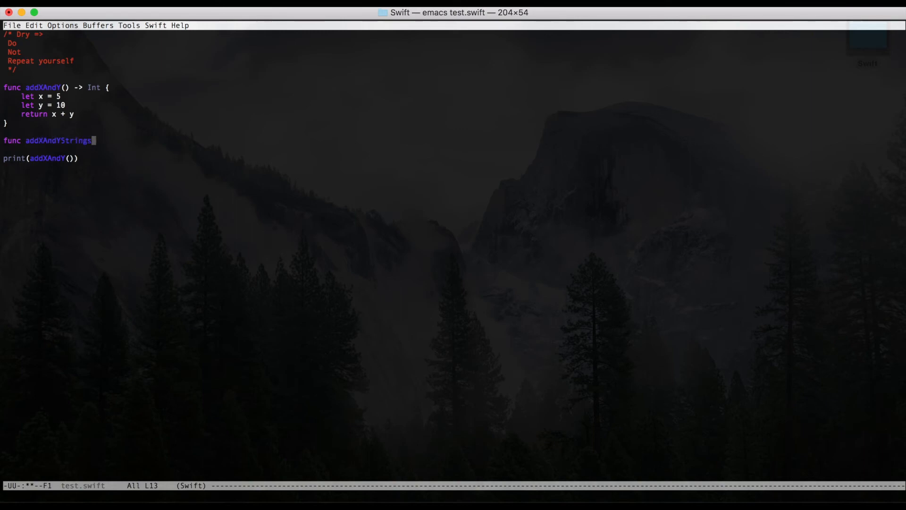
{"action": "type", "text": "()"}
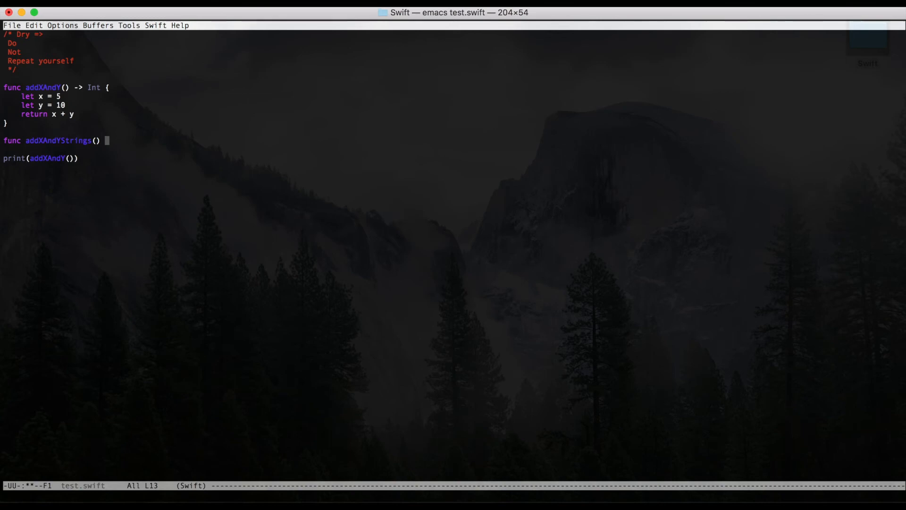
{"action": "type", "text": "->"}
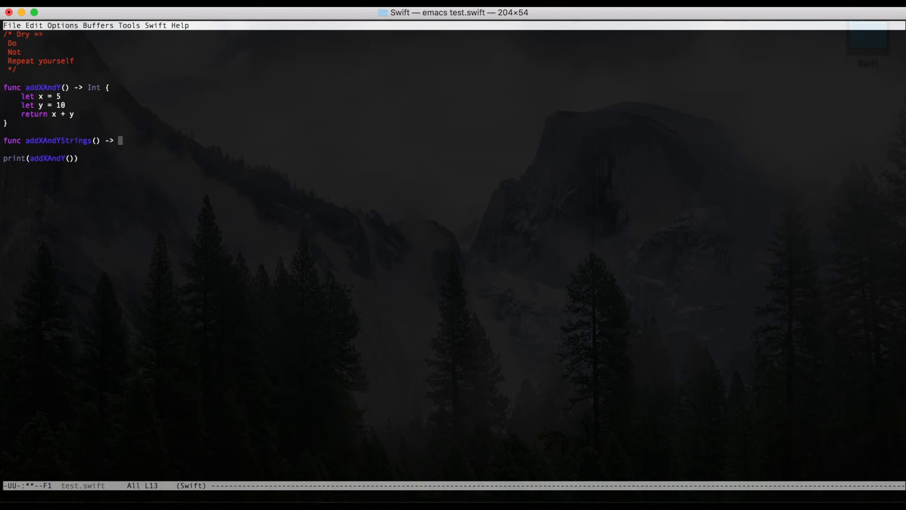
{"action": "type", "text": "String {"}
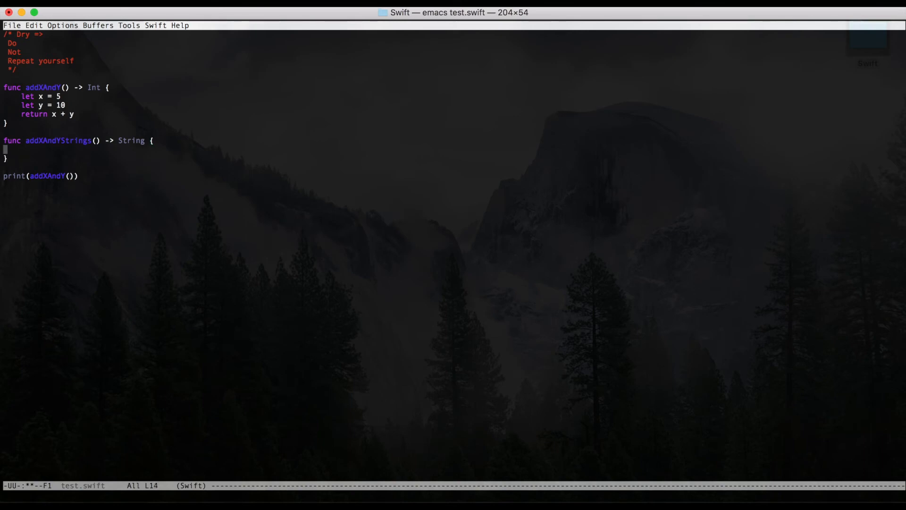
Fill its body with x = "Hello, ", y = "World!" and return x + y, fixing a typo
{"action": "type", "text": "let x"}
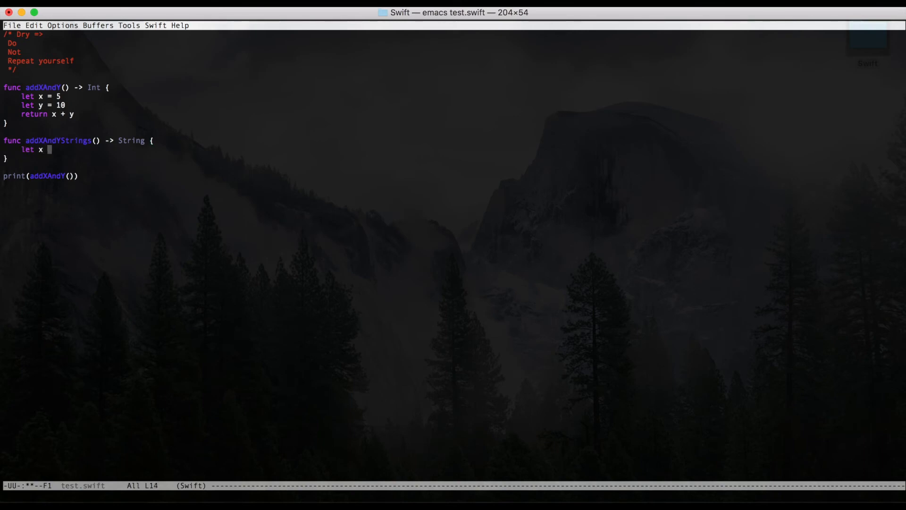
{"action": "type", "text": "= \"Hello,"}
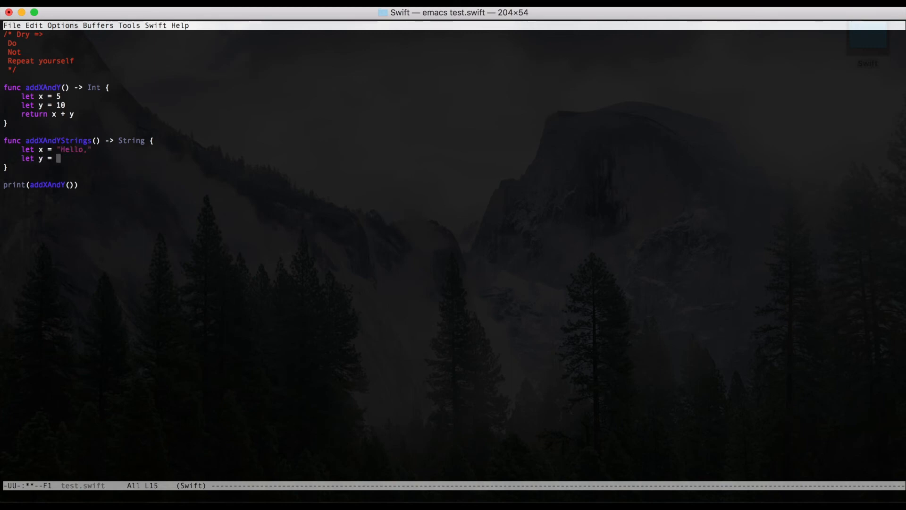
{"action": "type", "text": "\"World!\""}
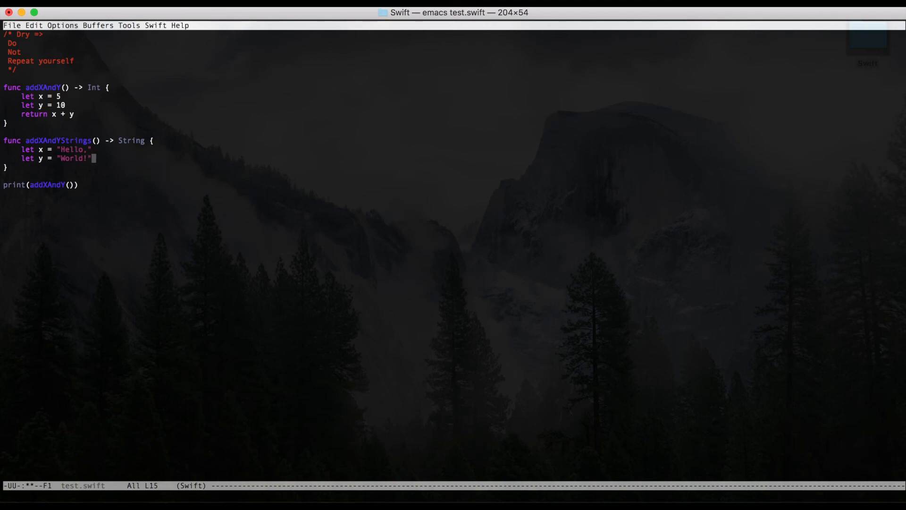
{"action": "type", "text": "return x + ty"}
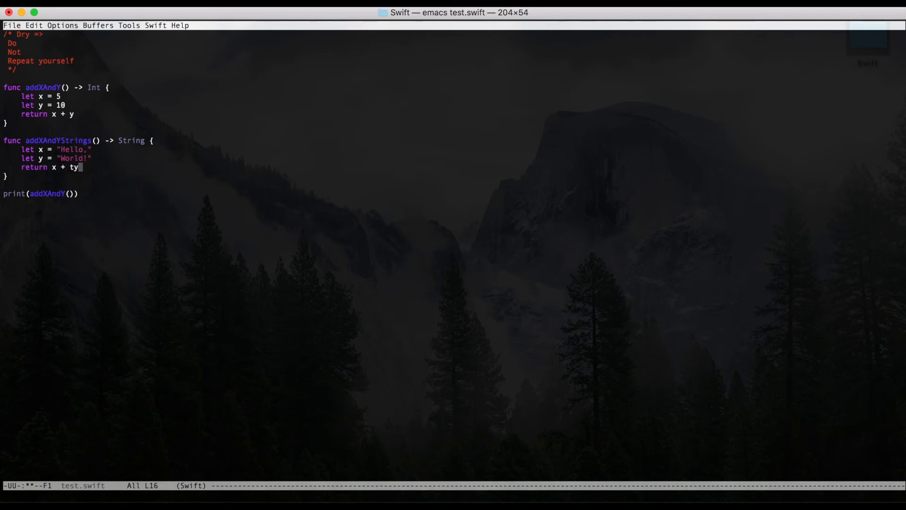
{"action": "key", "text": "BackSpace"}
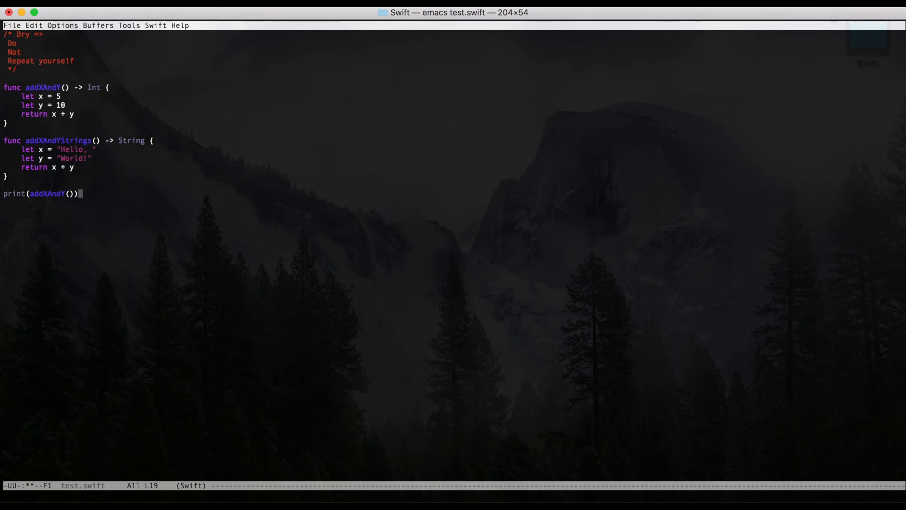
Add print(addXAndYStrings()), correcting its misspelling, and run swift test.swift
{"action": "type", "text": "print"}
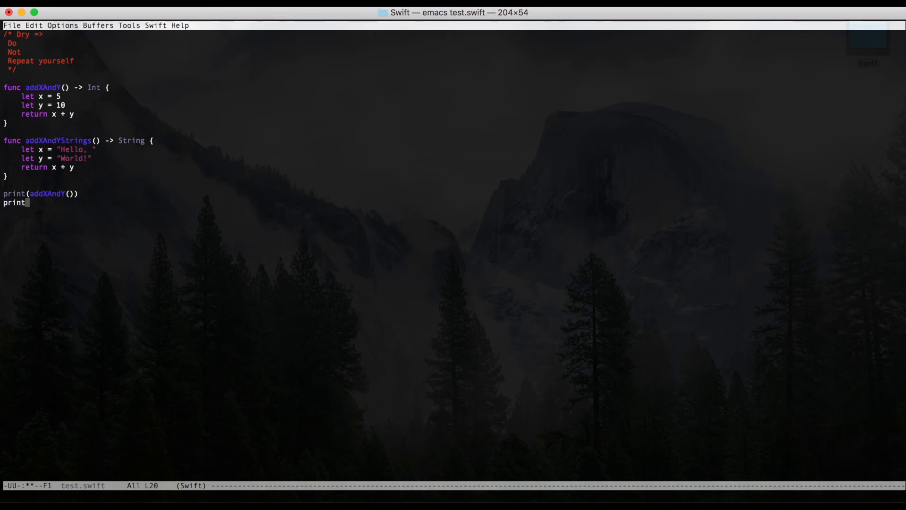
{"action": "type", "text": "()"}
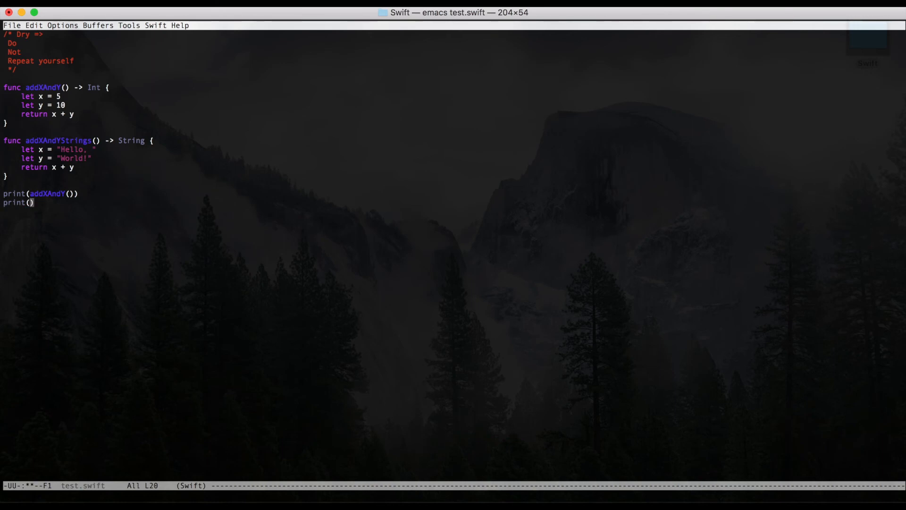
{"action": "type", "text": "addXAndYSst"}
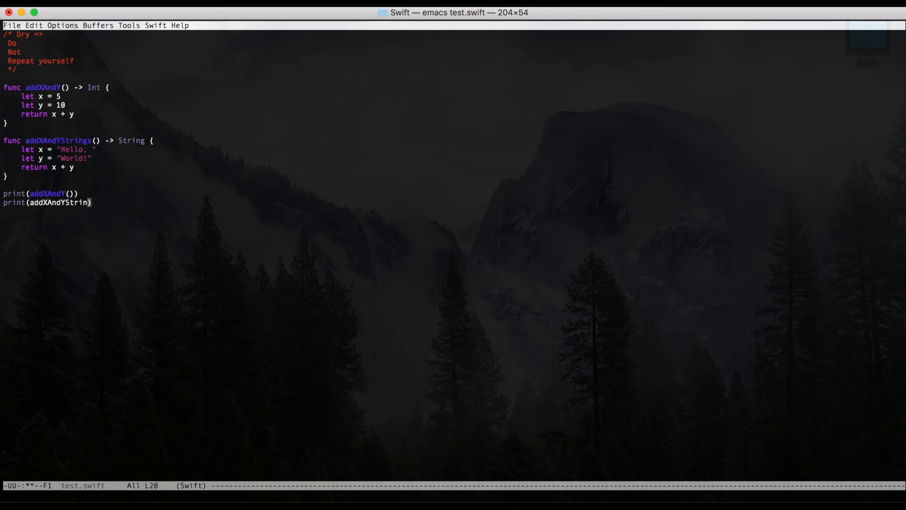
{"action": "type", "text": "gs"}
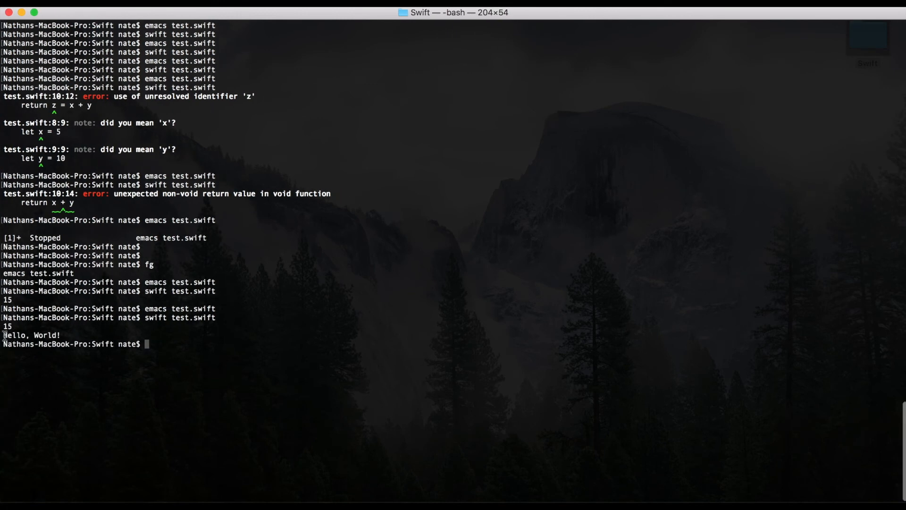
{"action": "type", "text": "swift test.swift"}
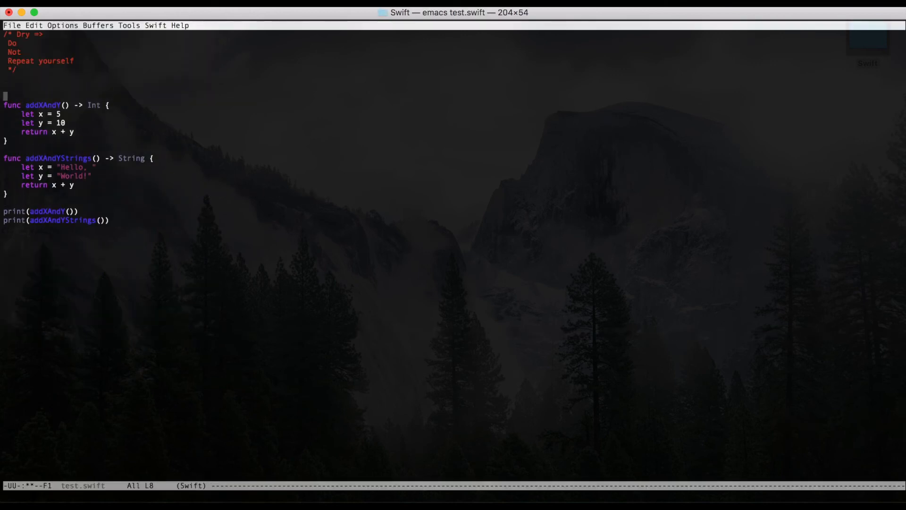
Add // description and 'Return: x + y' comments above both add functions
{"action": "type", "text": "// Adds x and y defined in"}
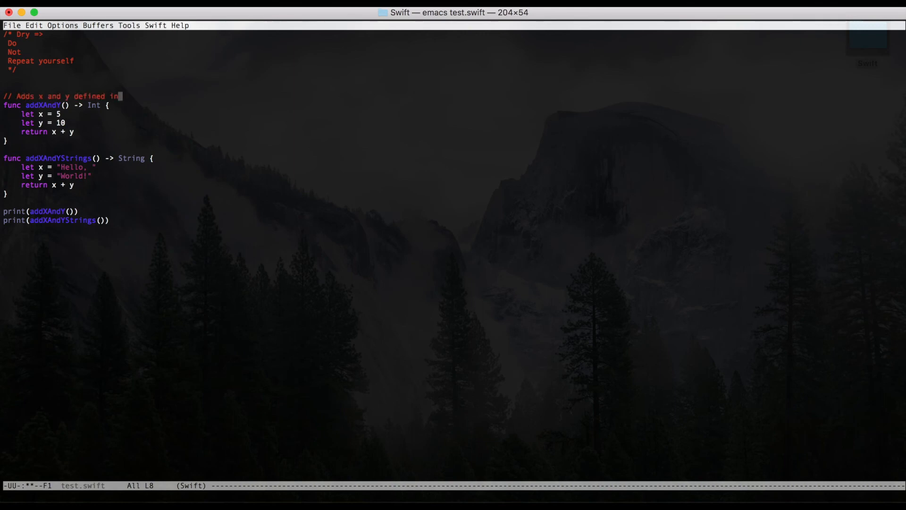
{"action": "type", "text": "function"}
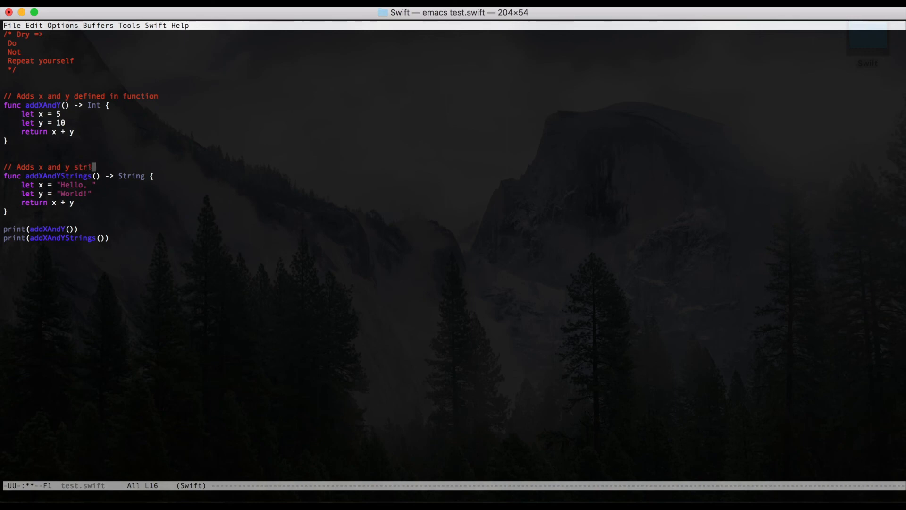
{"action": "type", "text": "ngs defined in function"}
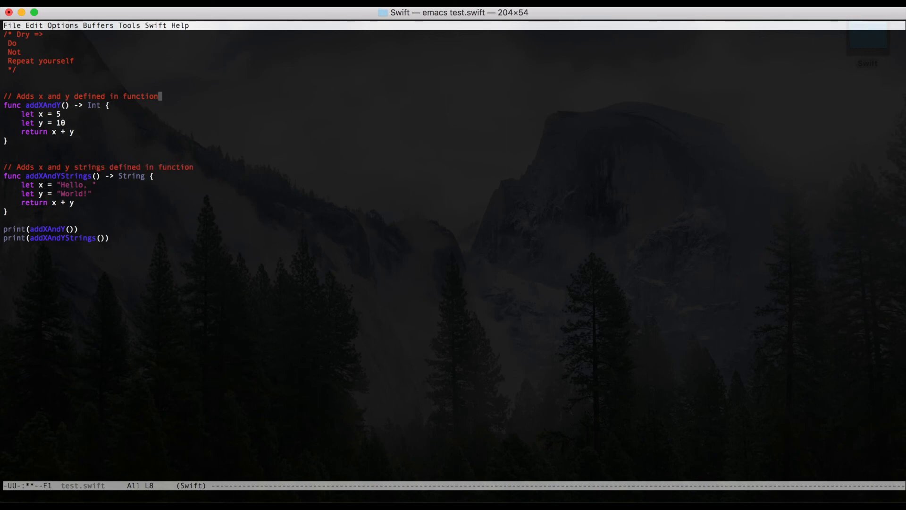
{"action": "key", "text": "Return"}
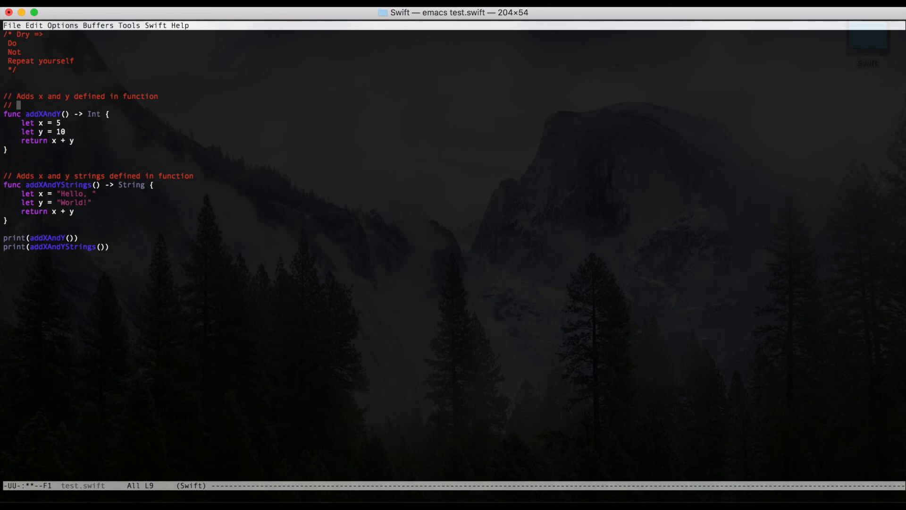
{"action": "type", "text": "Return:"}
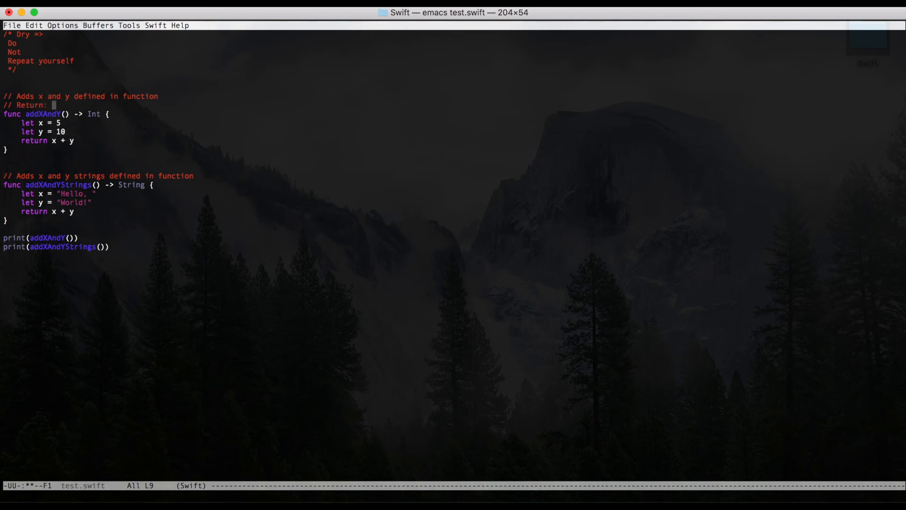
{"action": "type", "text": "x + y"}
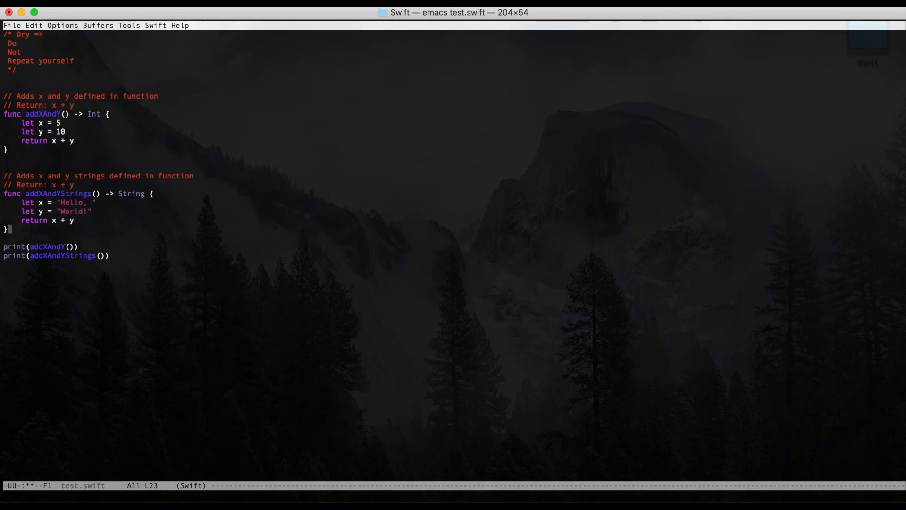
{"action": "left_click", "coordinate": [80, 175]}
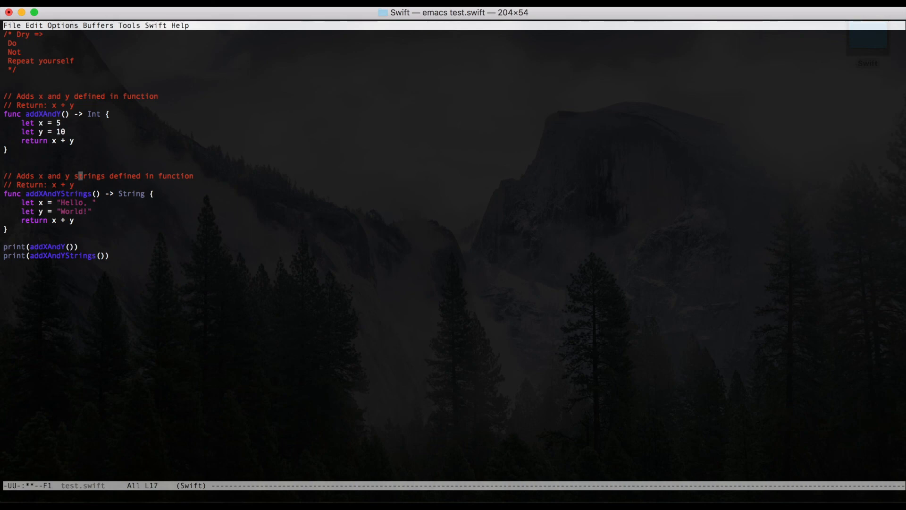
{"action": "key", "text": "Return"}
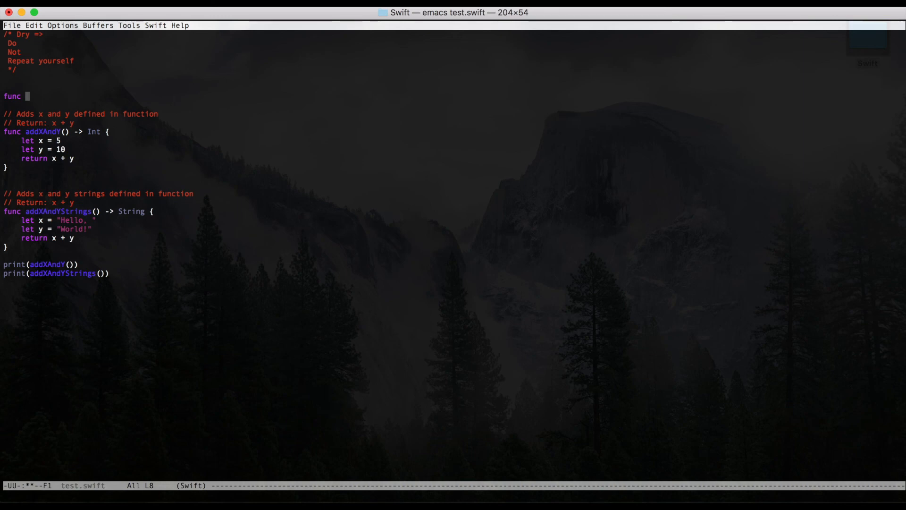
Create func doNothing() { var x = 5 } without a Void return, and begin print(doNothing())
{"action": "type", "text": "doNothing()"}
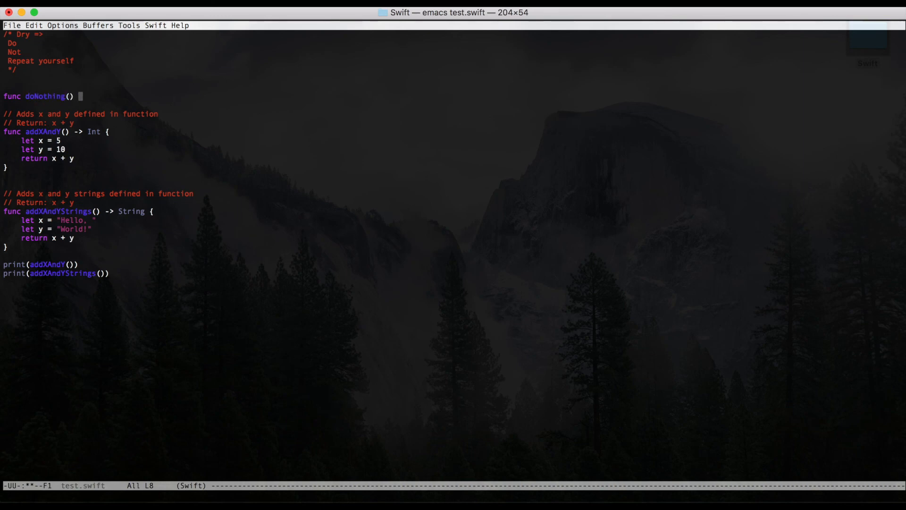
{"action": "type", "text": "{"}
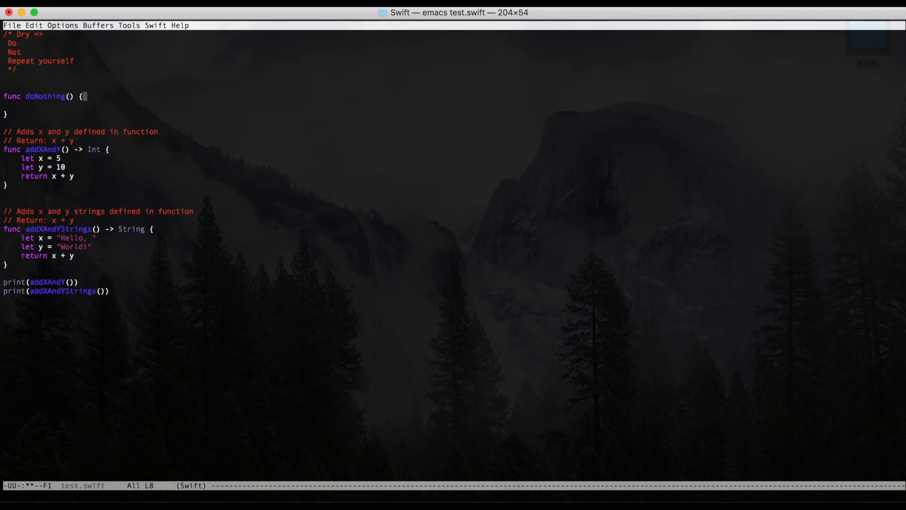
{"action": "type", "text": "-> Void"}
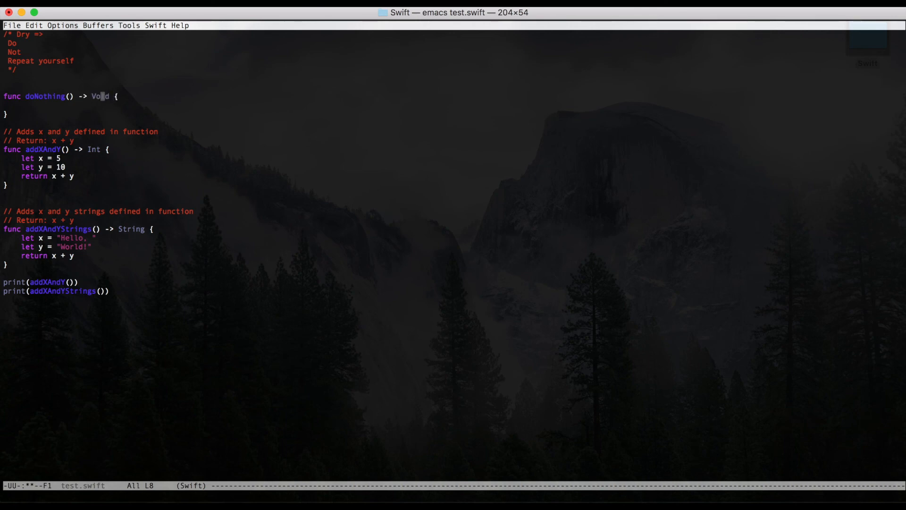
{"action": "key", "text": "Backspace"}
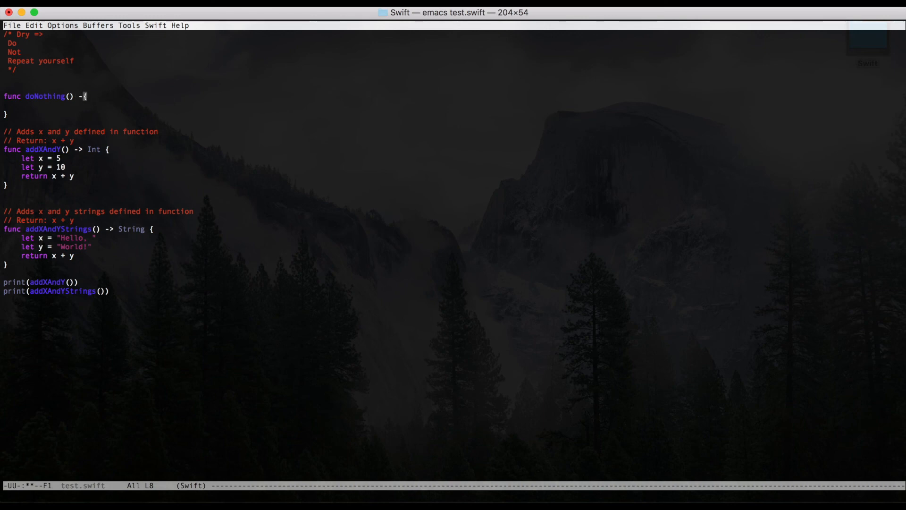
{"action": "key", "text": "Return"}
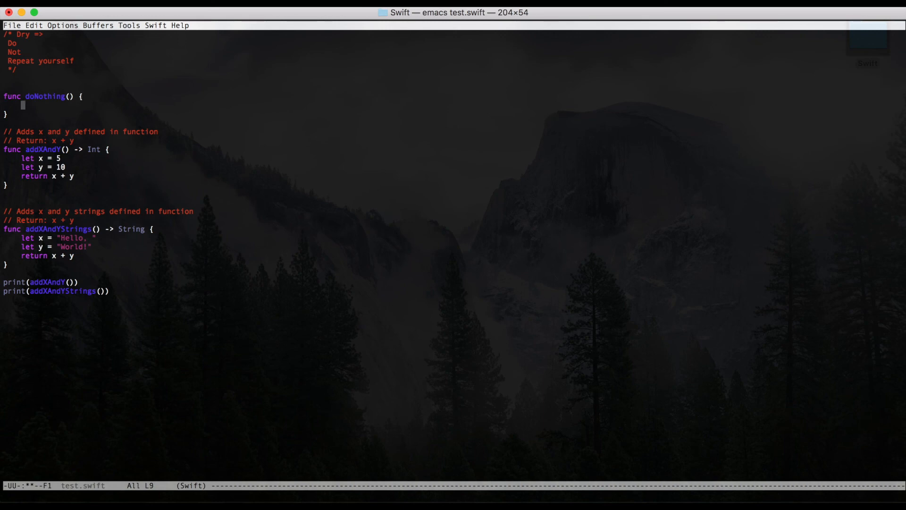
{"action": "type", "text": "var x="}
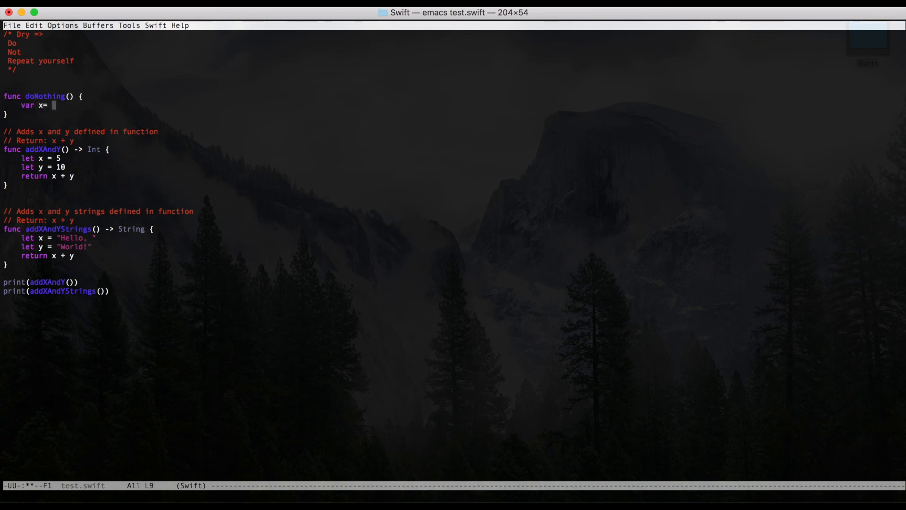
{"action": "type", "text": "5"}
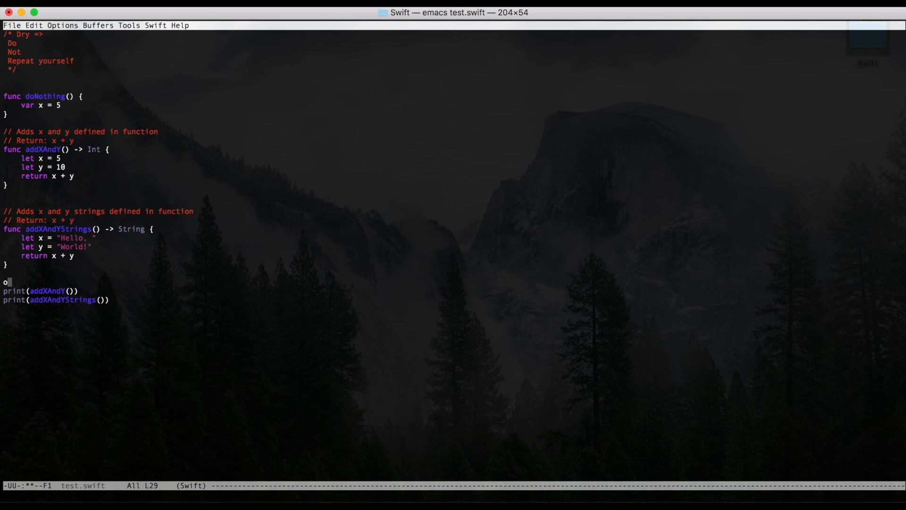
{"action": "type", "text": "rint(doNo"}
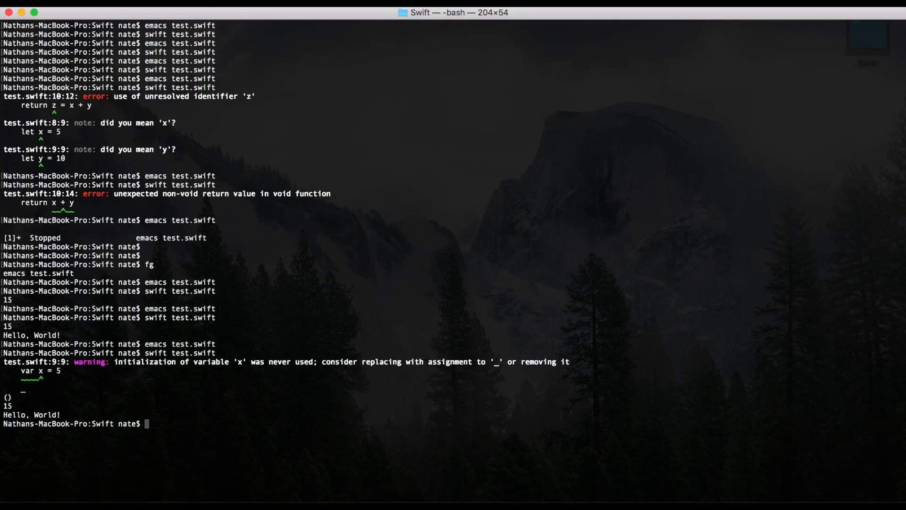
Reopen test.swift in Emacs after the run prints the warning, (), 15 and Hello, World!
{"action": "type", "text": "emacs test.swift"}
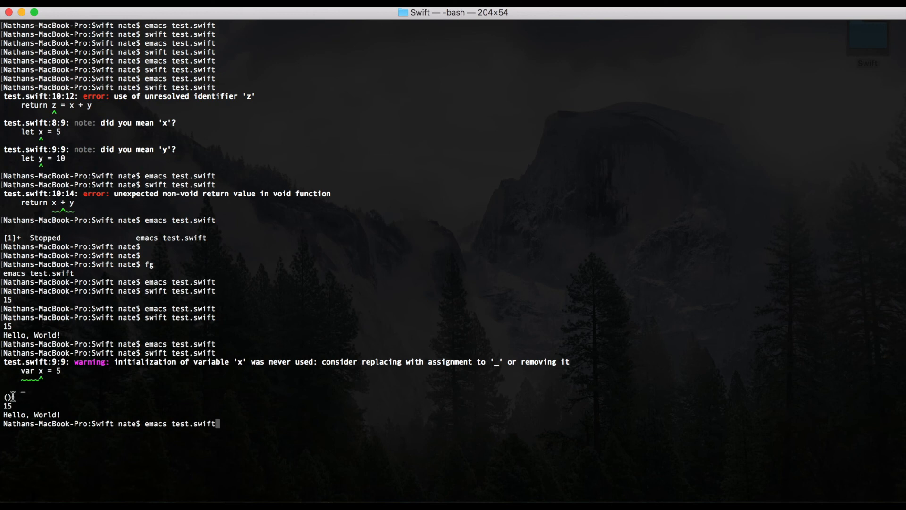
{"action": "mouse_move", "coordinate": [28, 401]}
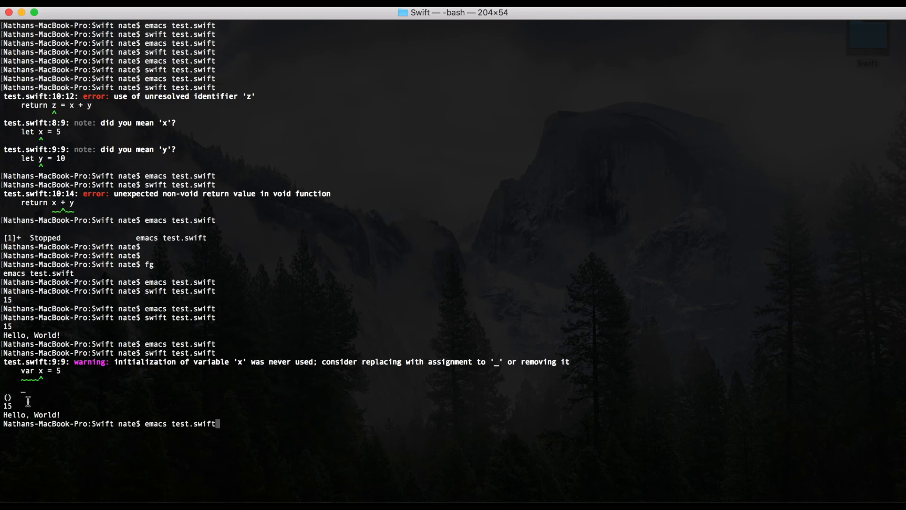
{"action": "key", "text": "Return"}
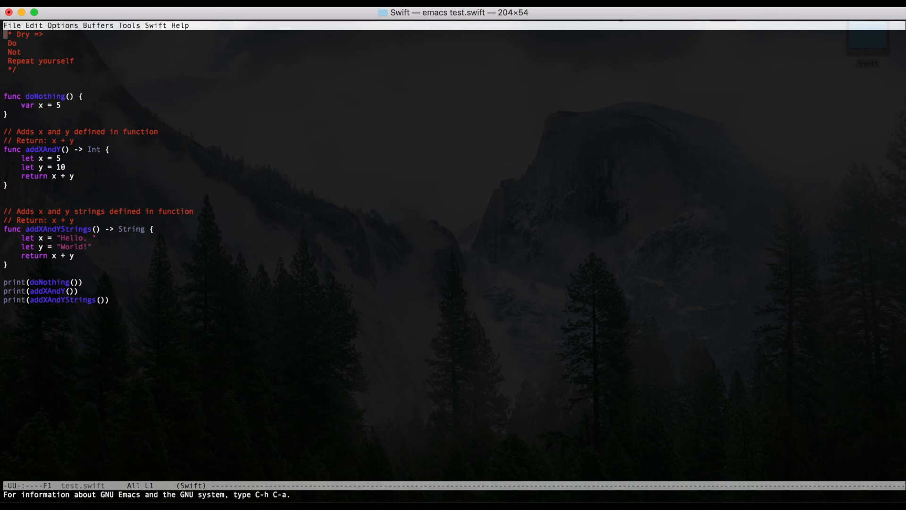